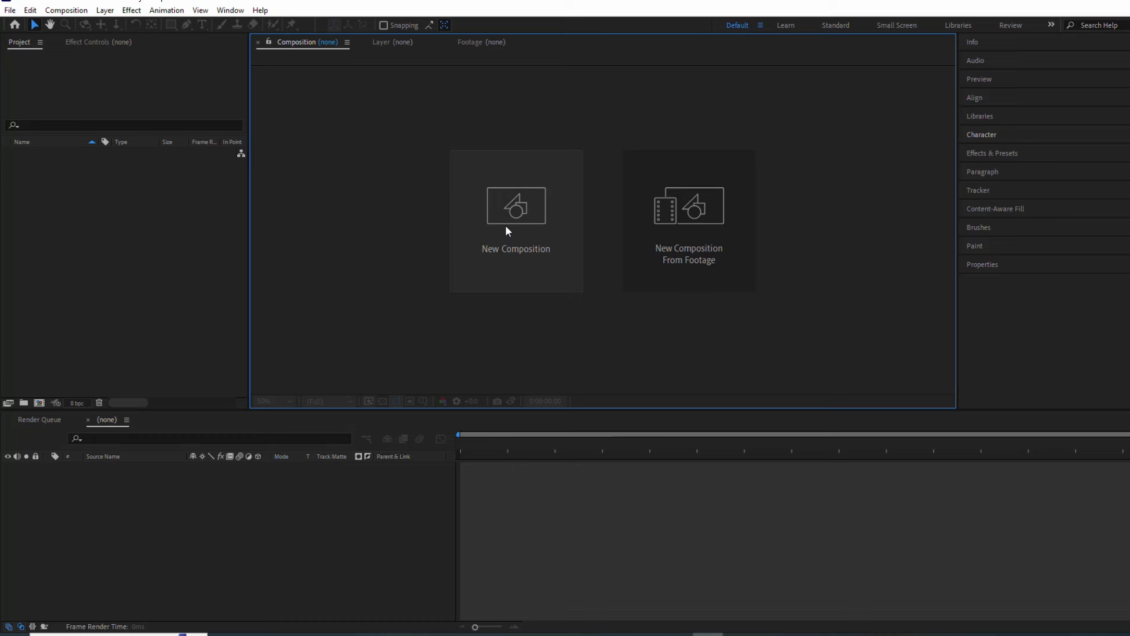
- Create Comp 1 from the HD 1920×1080, 29.97 fps preset
left_click(516, 209)
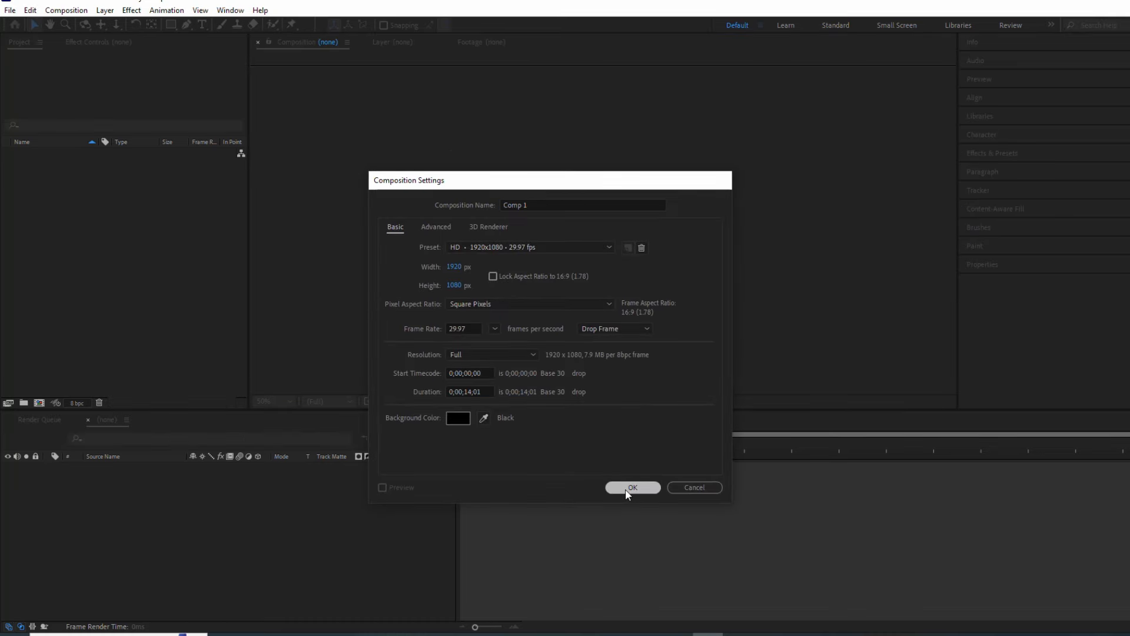
left_click(632, 487)
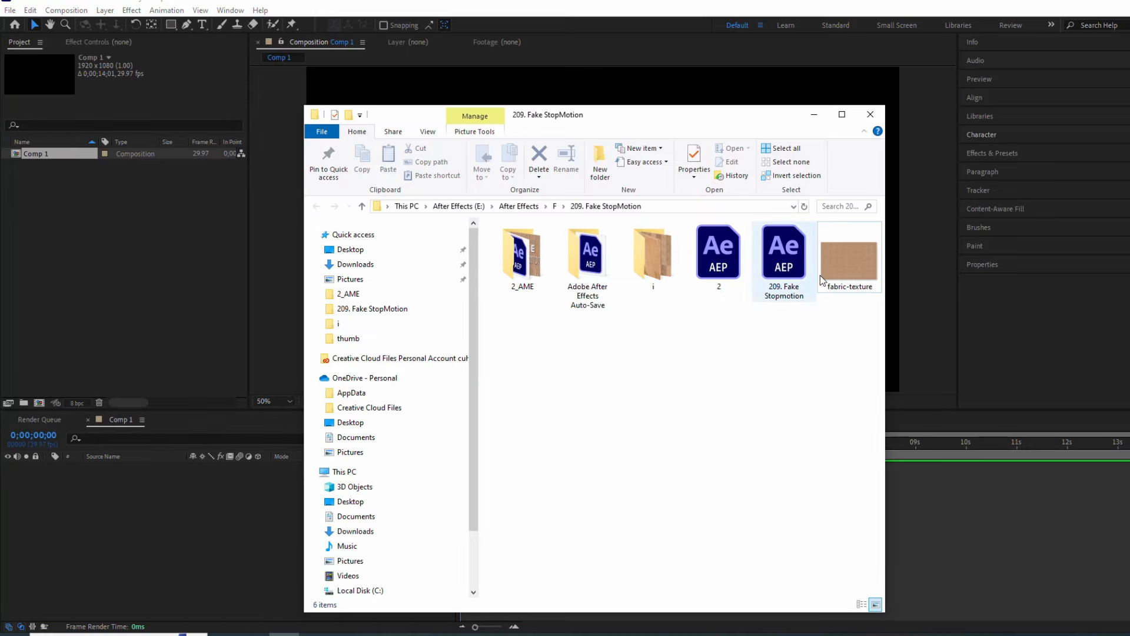
- Import fabric-texture.jpg into Comp 1 and apply Transform > Fit to Comp to it
double_click(849, 254)
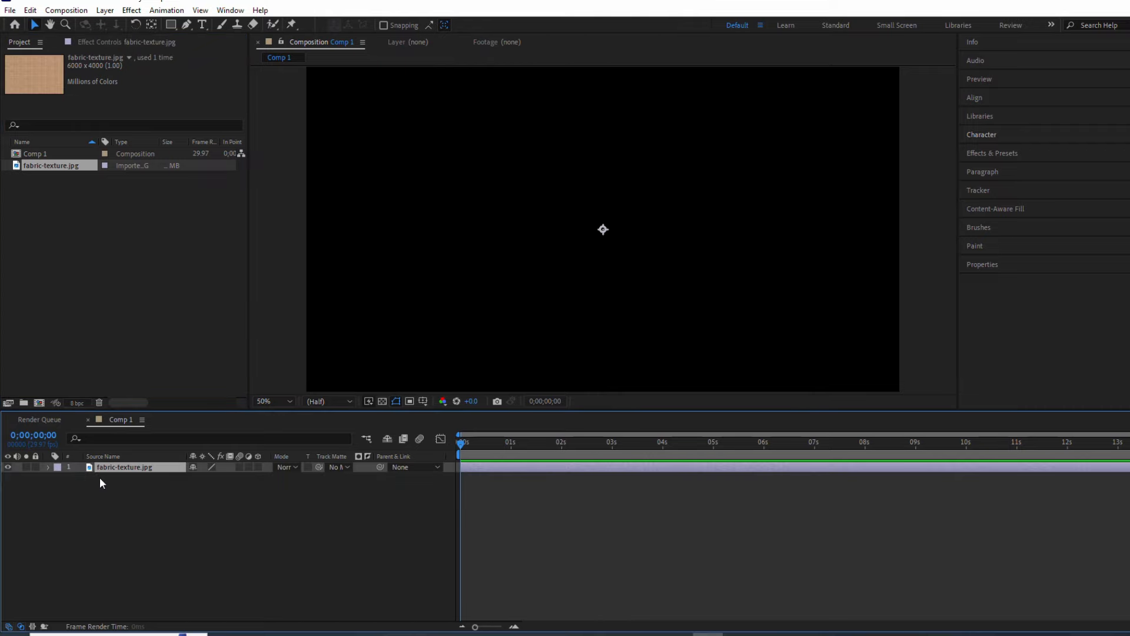
right_click(122, 467)
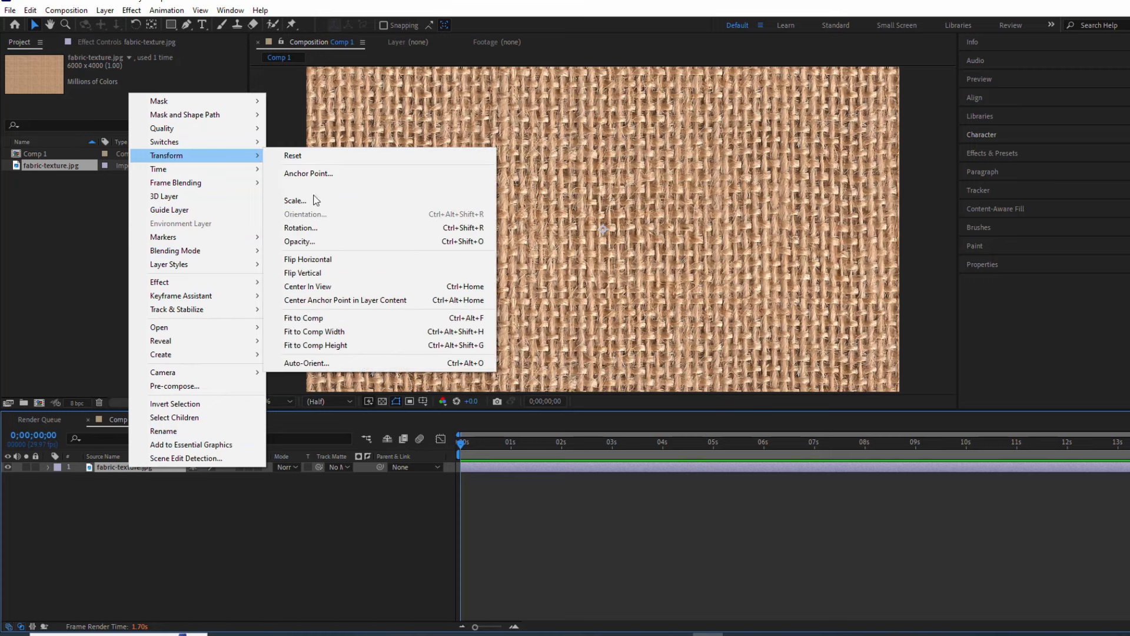
left_click(302, 318)
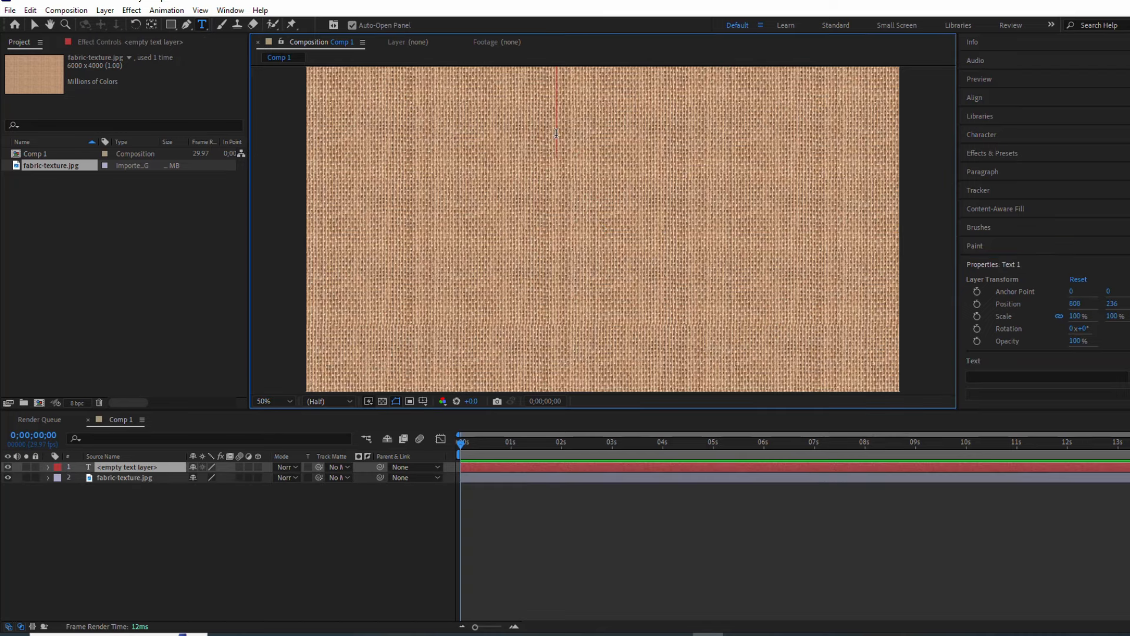
- Type 'FAKE Stop Motion' and set its fonts and size in the Character panel
type("FAKE")
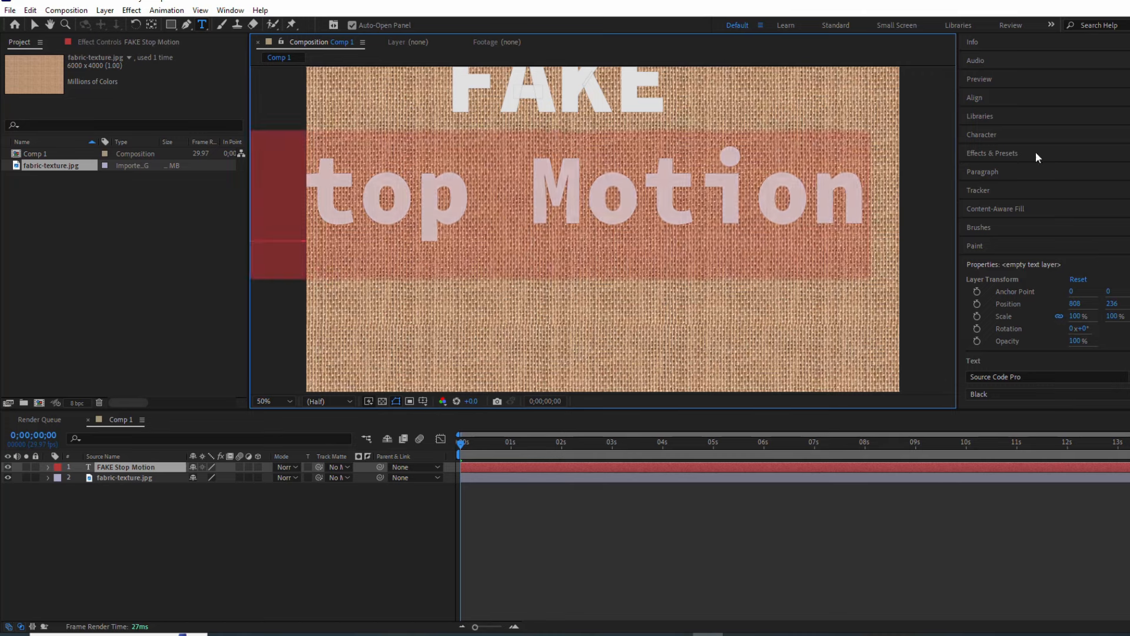
left_click(982, 134)
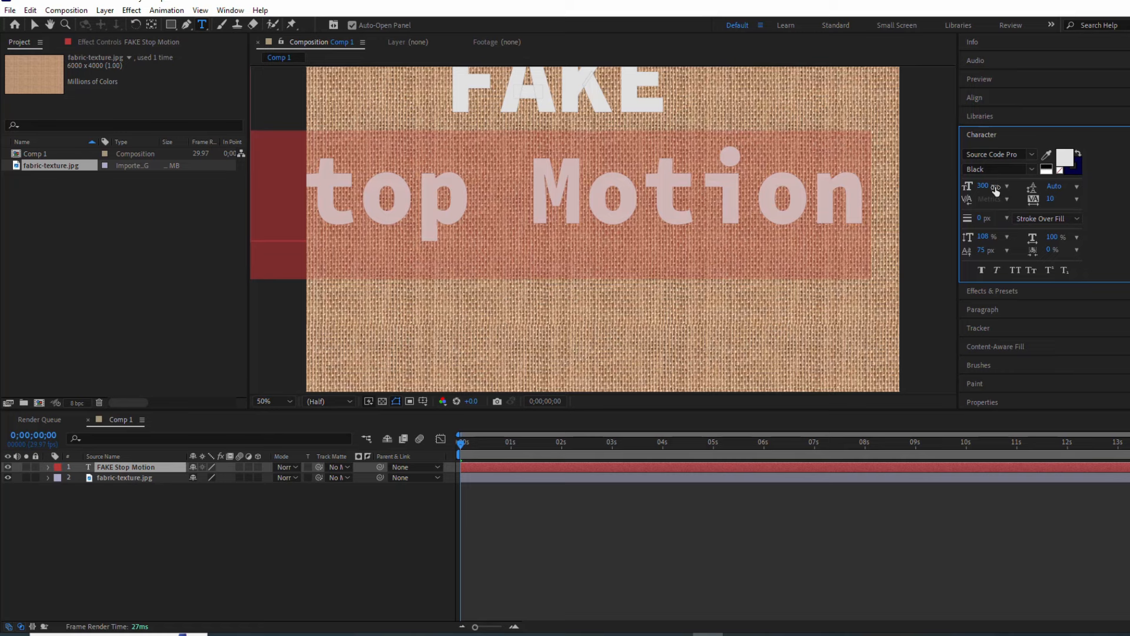
left_click(999, 169)
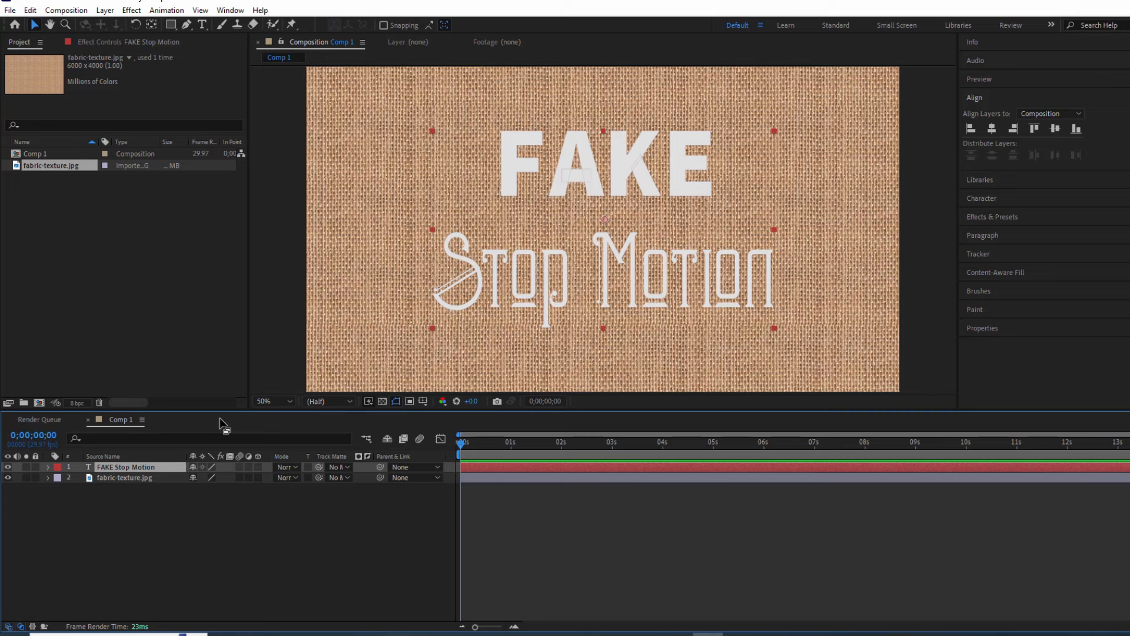
left_click(993, 216)
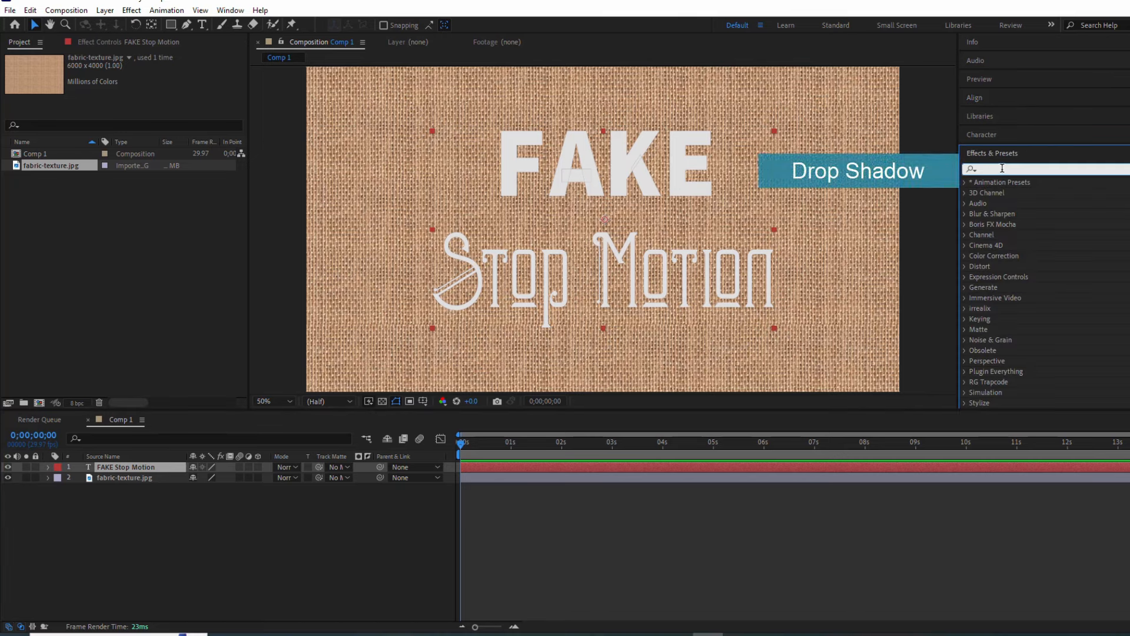
- Apply Drop Shadow and Bevel Alpha from Effects & Presets to the title layer
type("Drop")
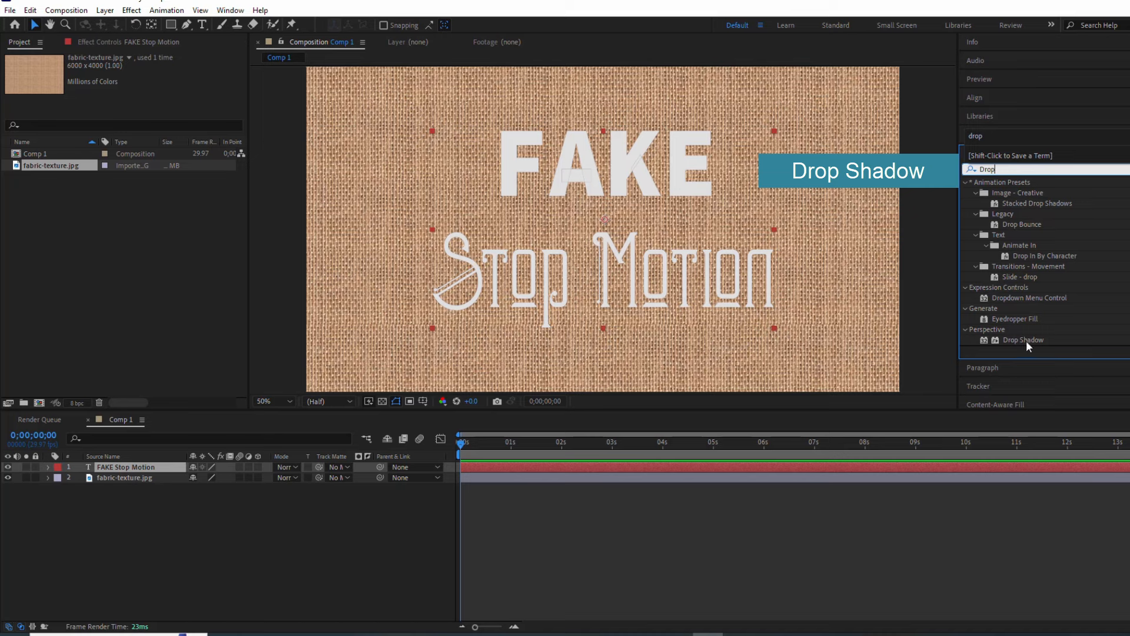
double_click(1022, 340)
type("Bevel")
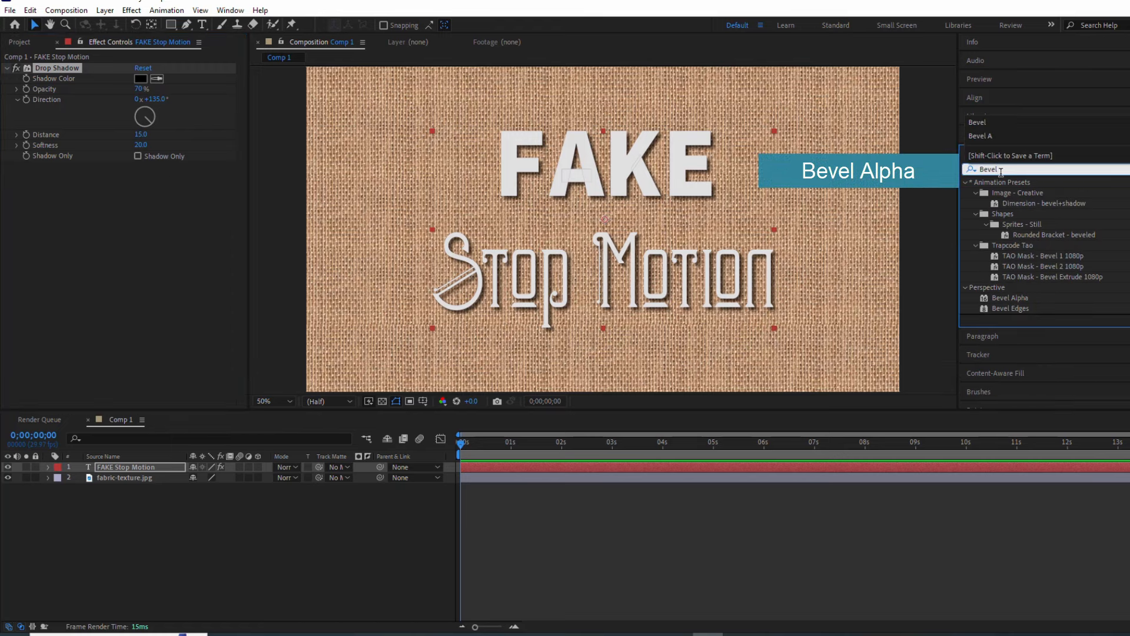
double_click(1008, 298)
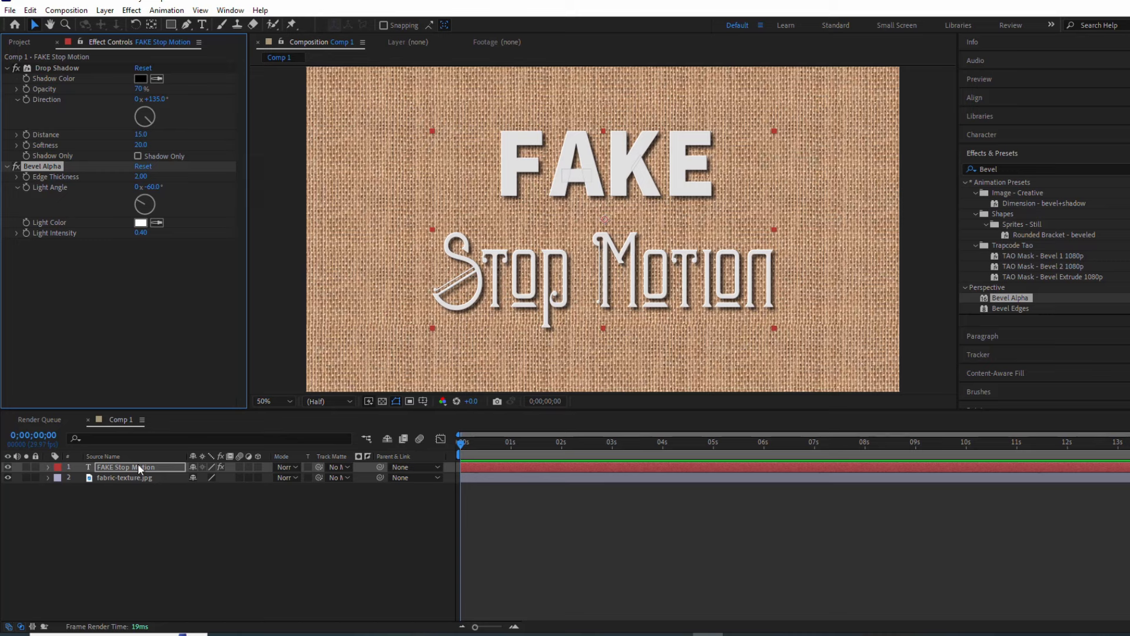
left_click(48, 467)
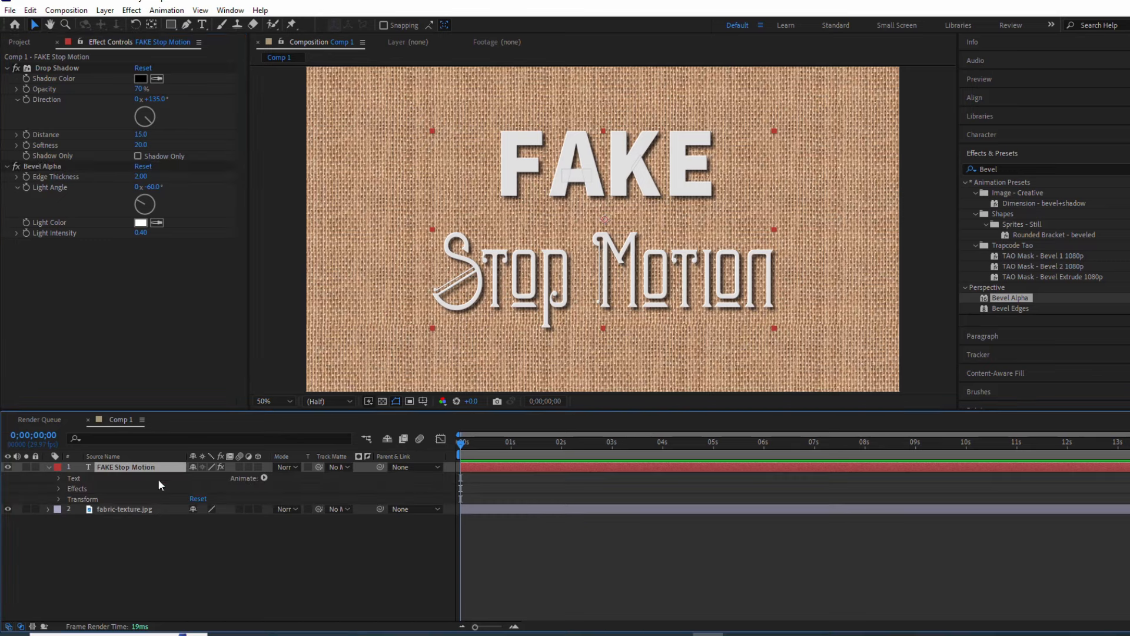
- Add a text animator with Position, added Rotation, and a Wiggly selector to the title
left_click(263, 478)
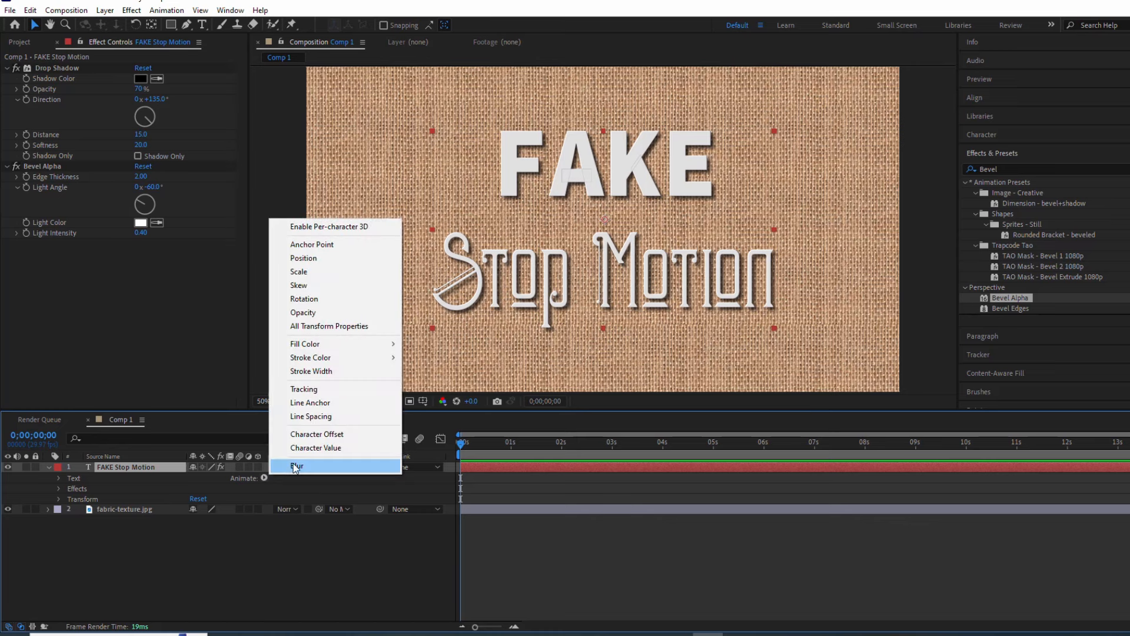
mouse_move(303, 258)
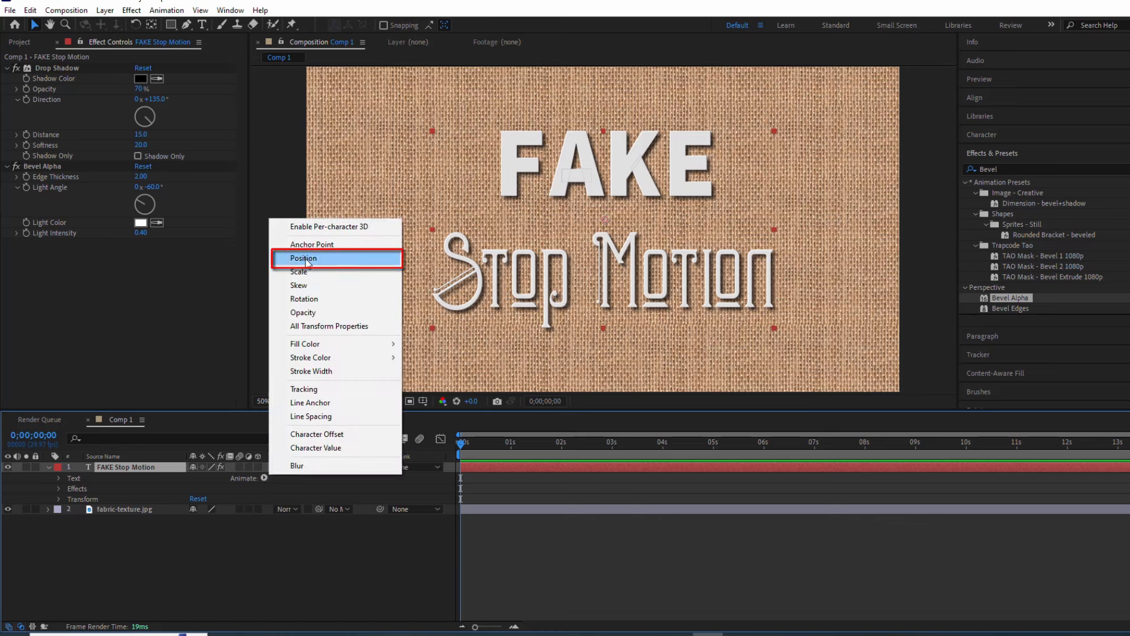
left_click(304, 258)
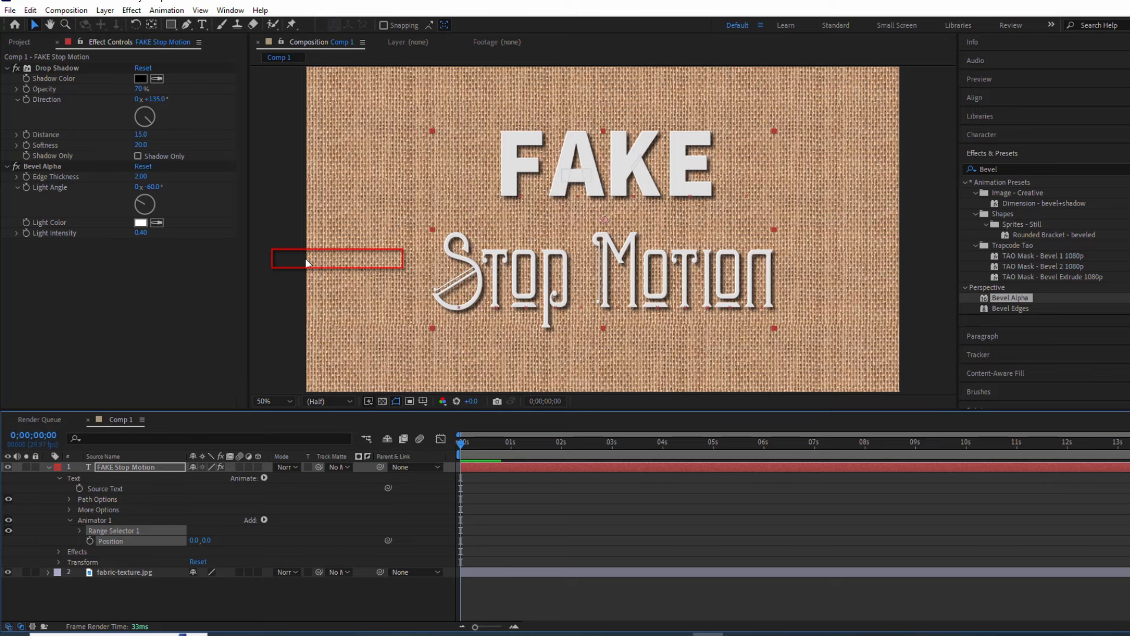
left_click(264, 520)
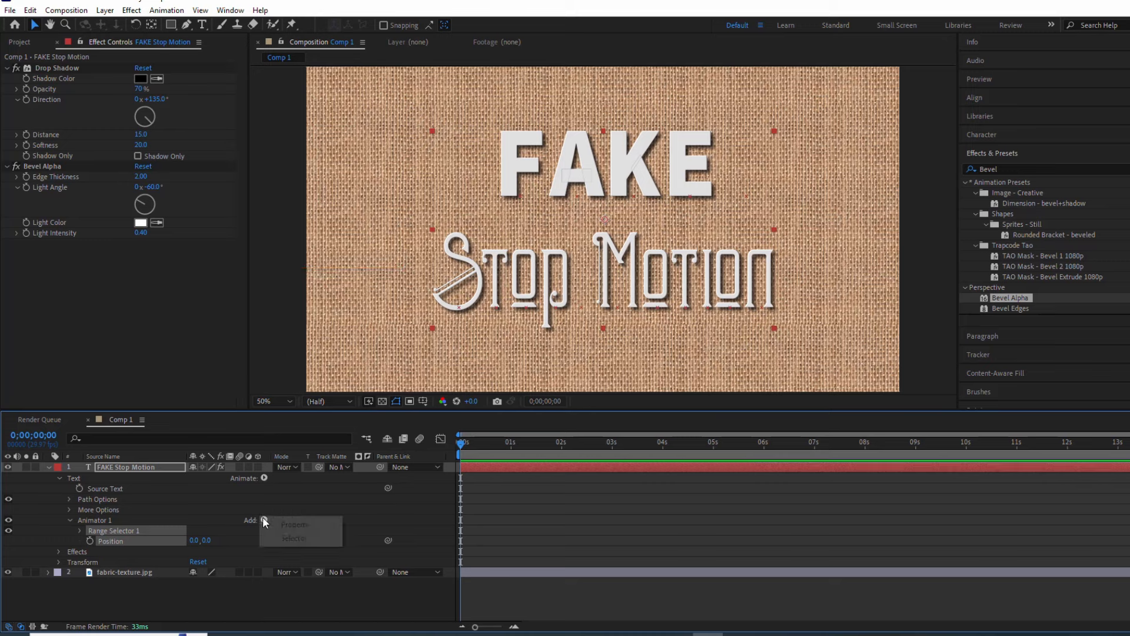
left_click(295, 523)
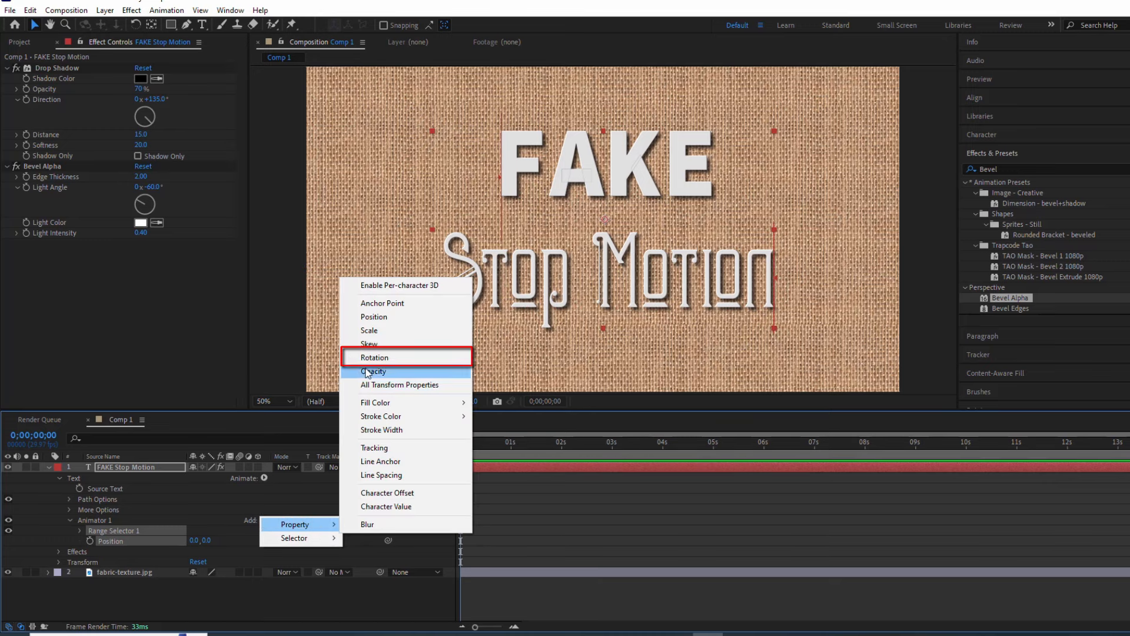
left_click(374, 357)
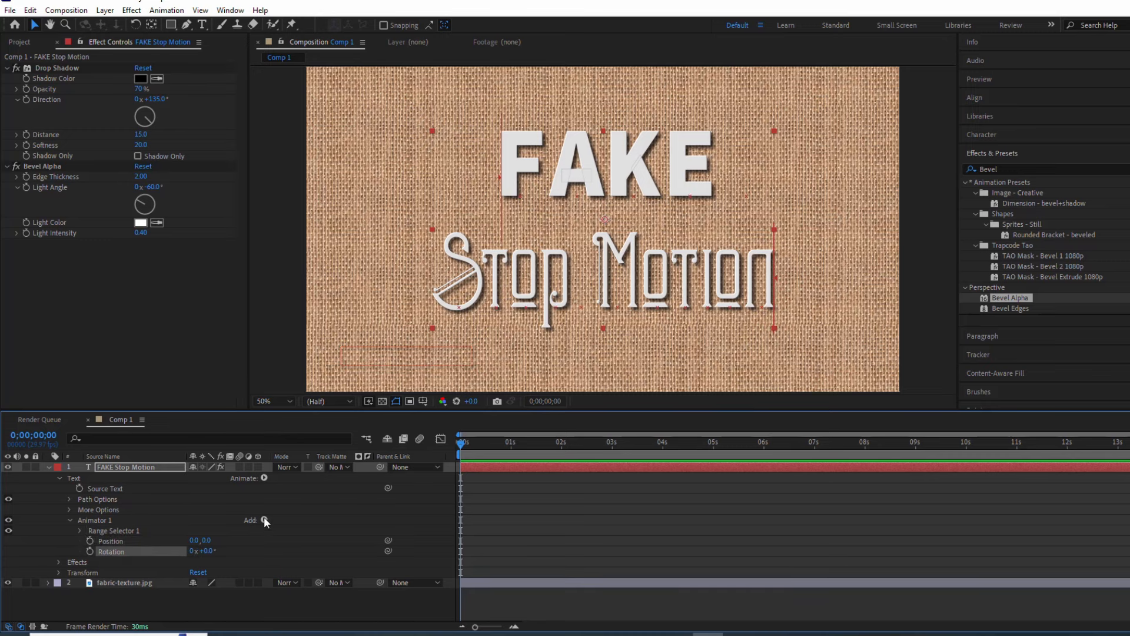
left_click(294, 537)
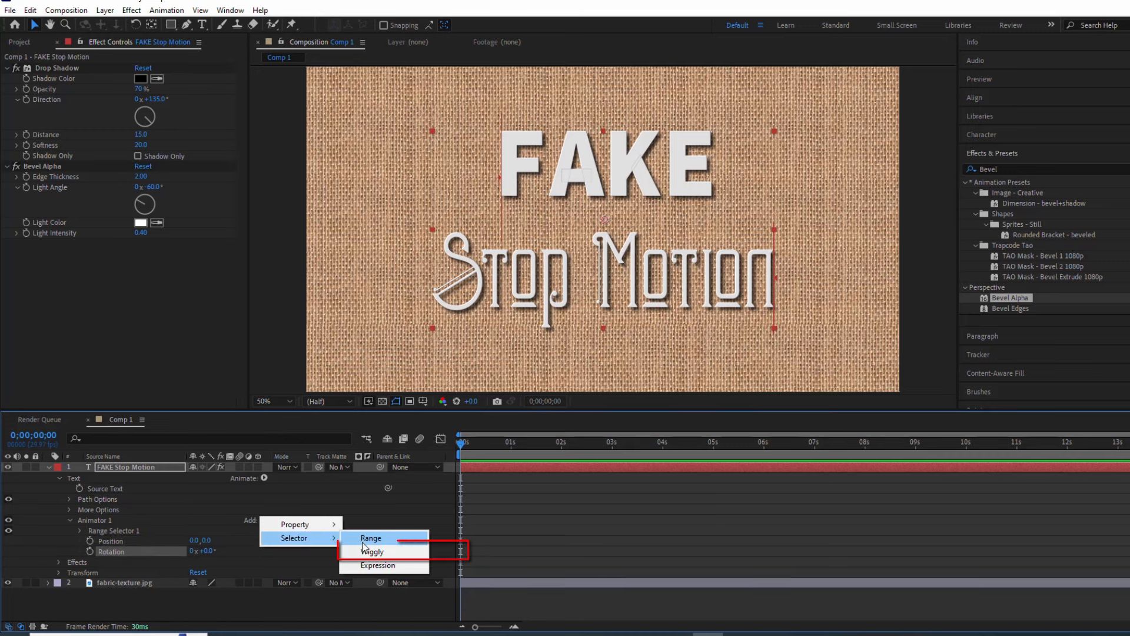
left_click(373, 552)
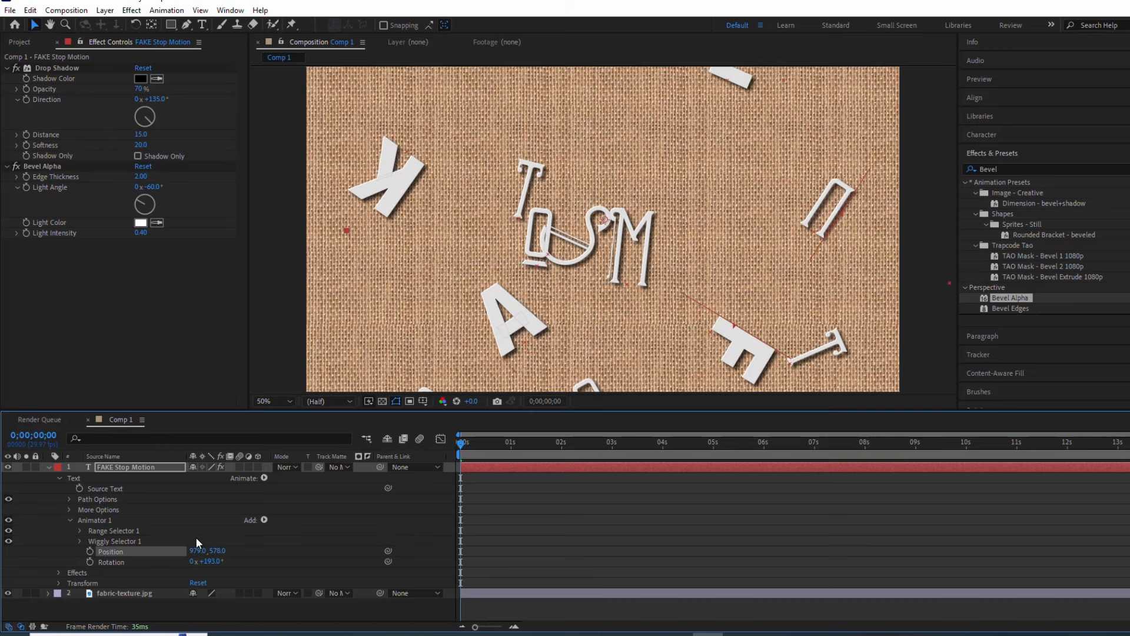
- Preview the wiggle, set Wiggles/Second to 0.2, and lower Max and Min Amount
left_click(80, 542)
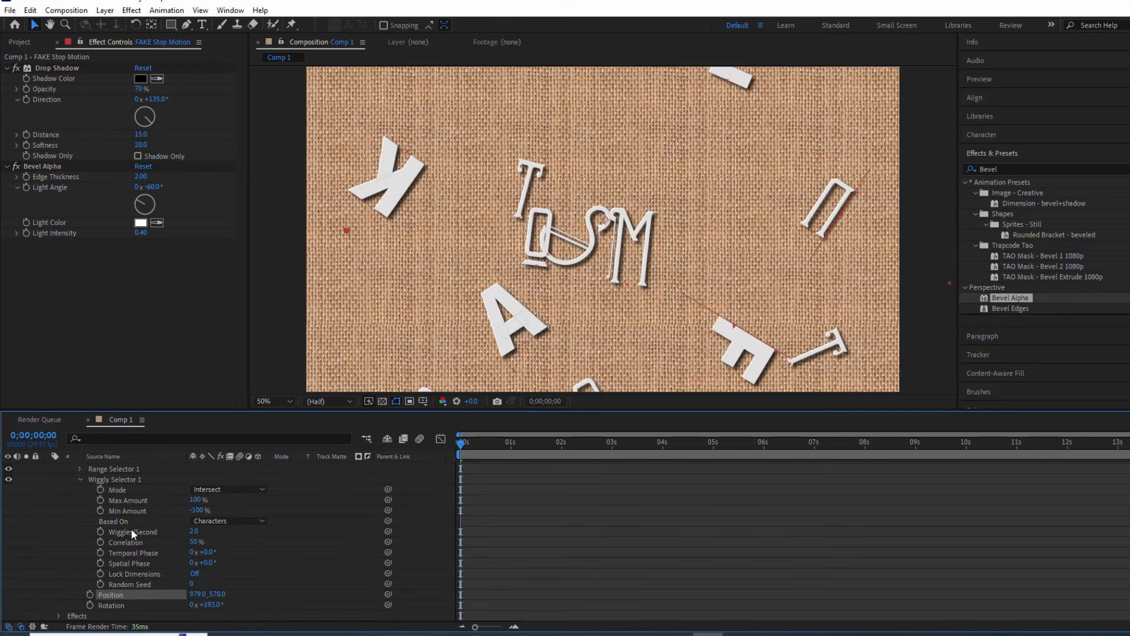
key("space")
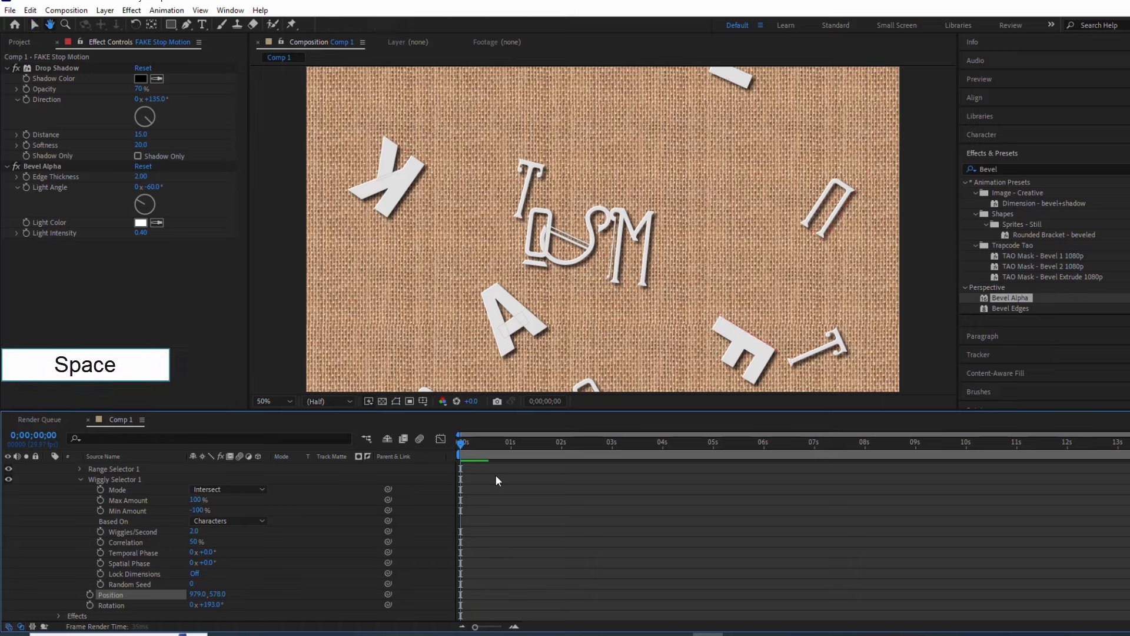
key("space")
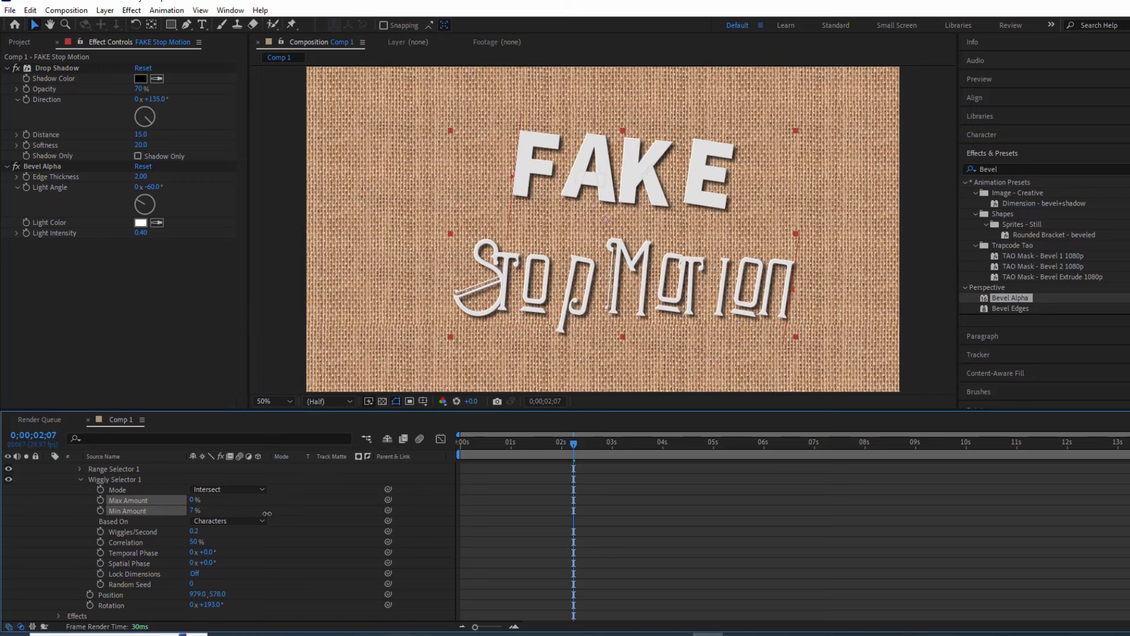
left_click(196, 511)
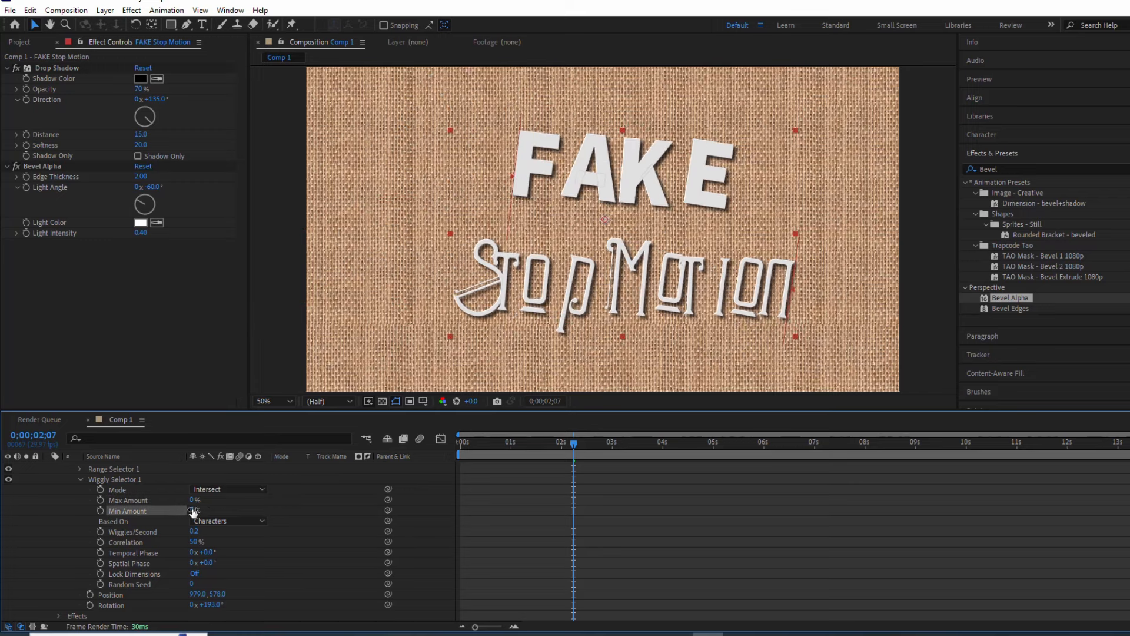
double_click(195, 510)
type("0")
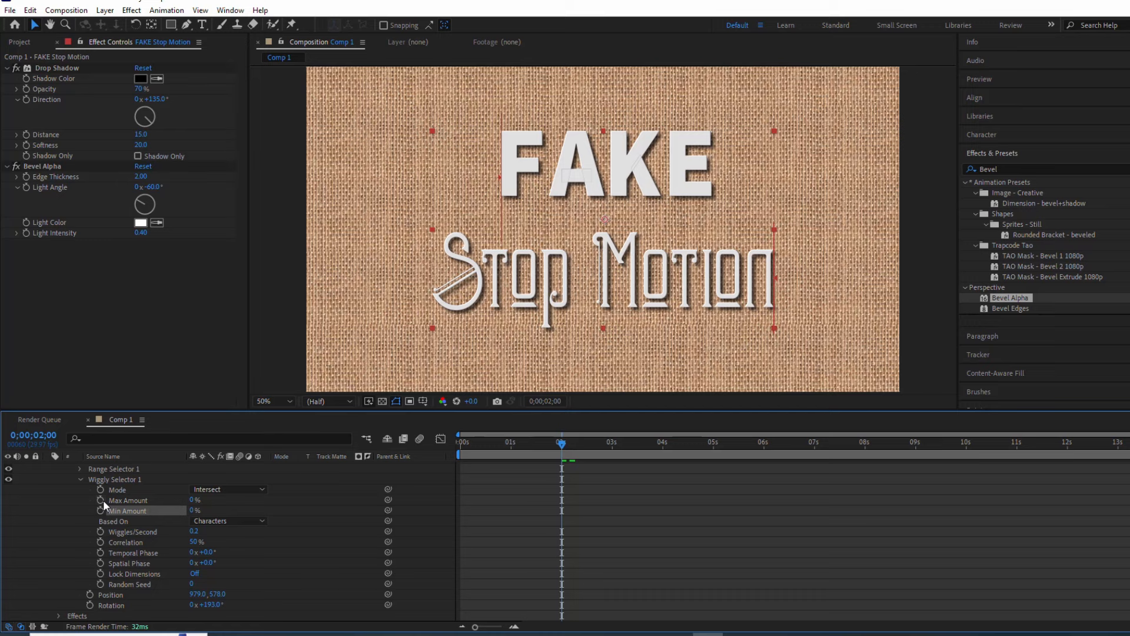
- Keyframe Wiggly Max/Min Amount at 2 seconds and preview the letters assembling
left_click(102, 501)
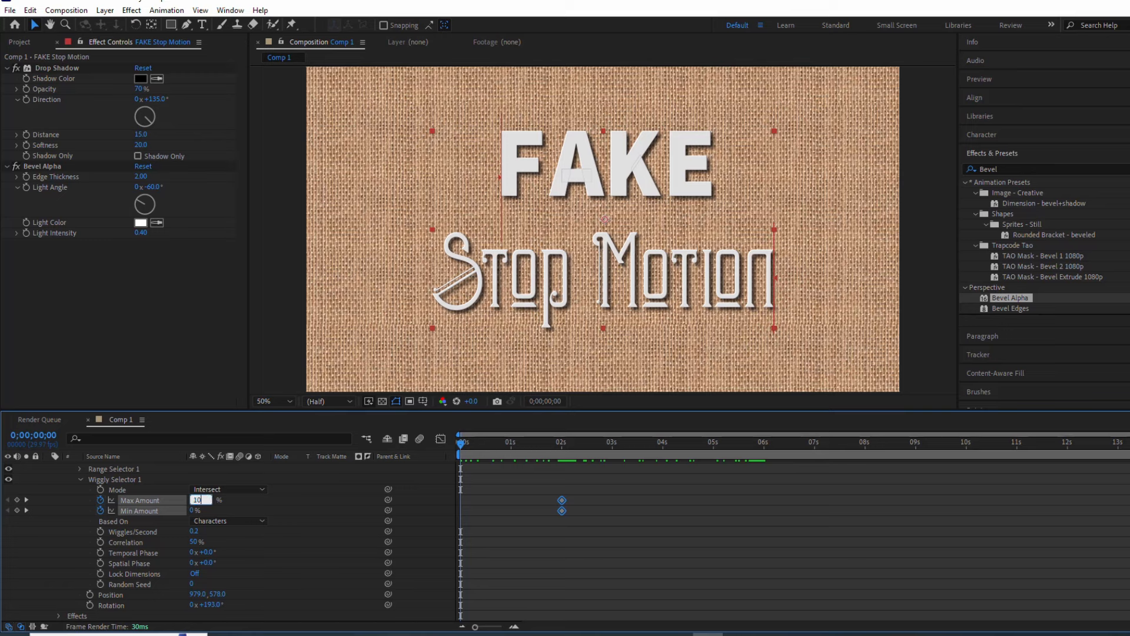
type("100")
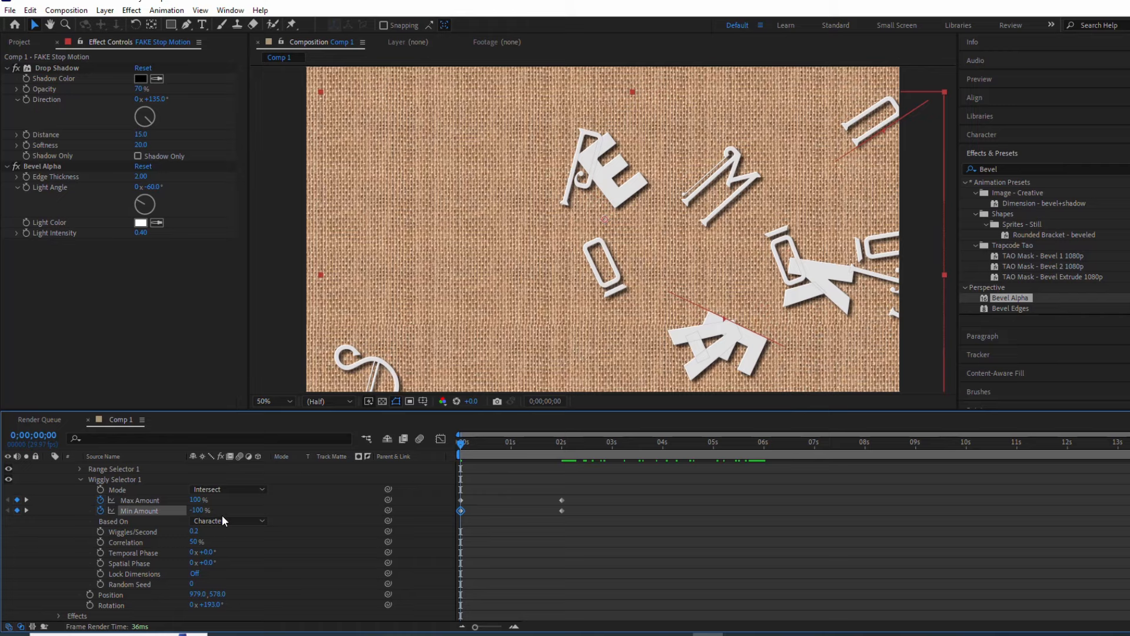
left_click(465, 442)
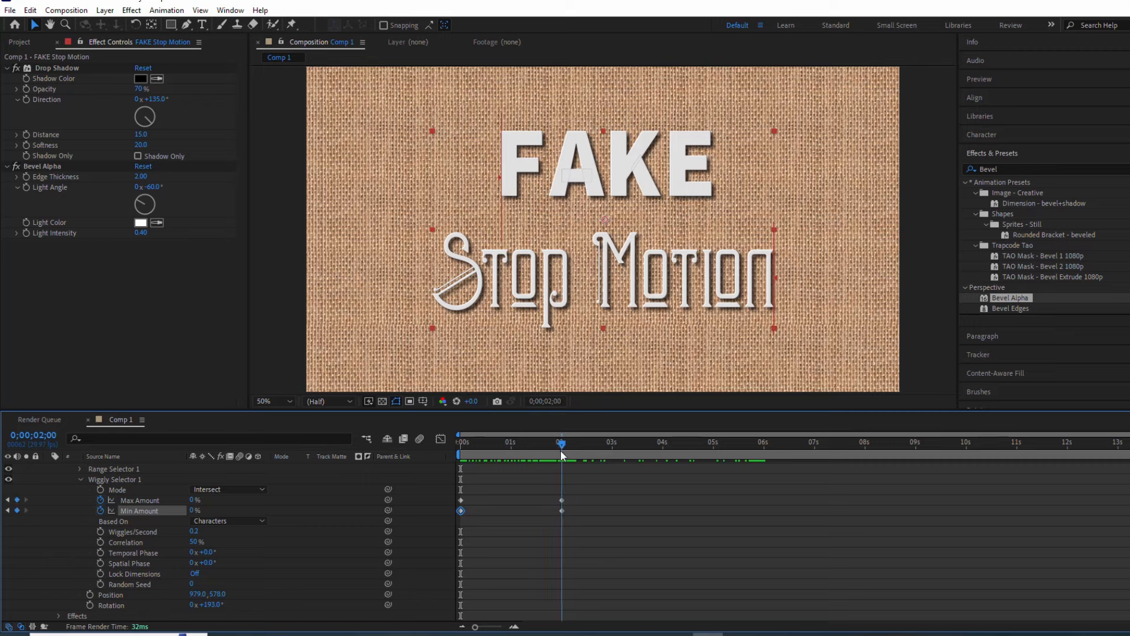
key("space")
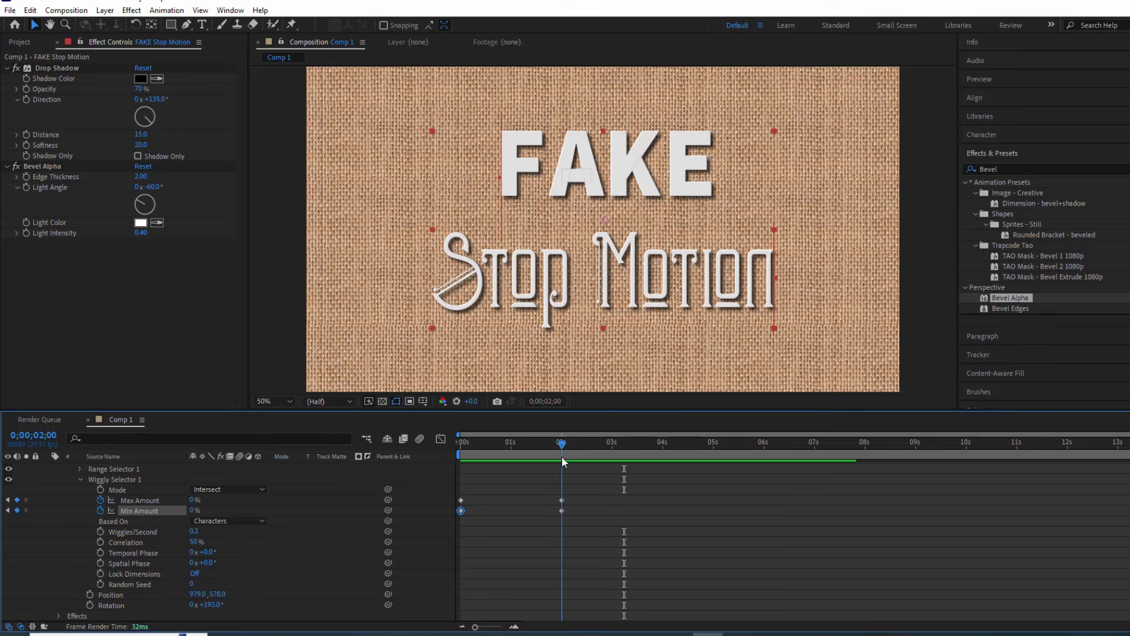
double_click(200, 500)
type("1")
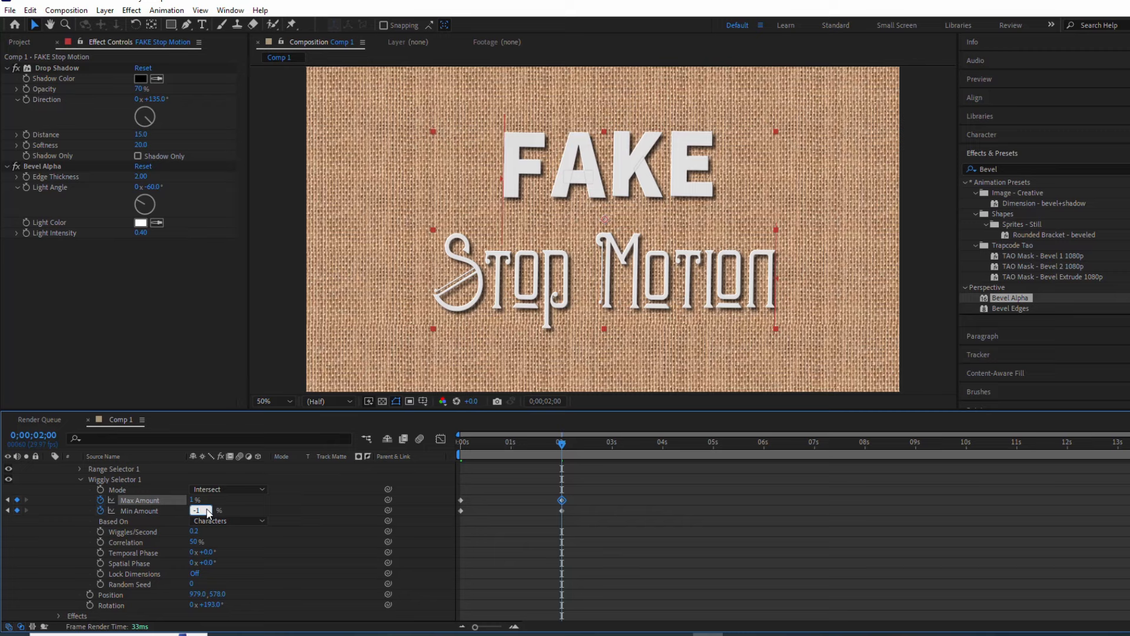
key("space")
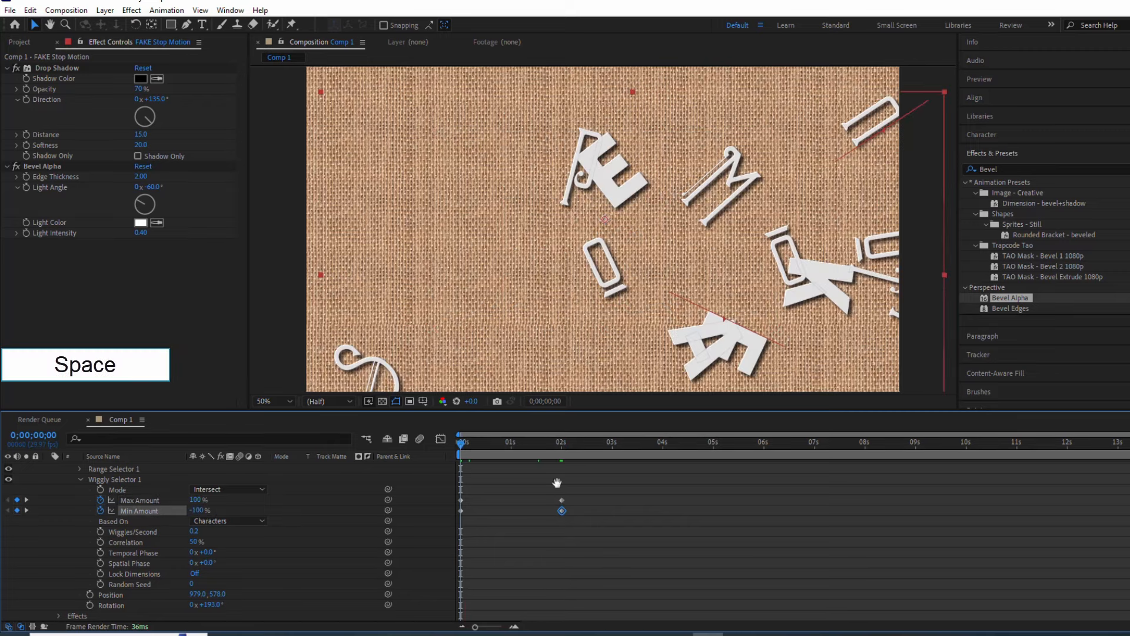
key("space")
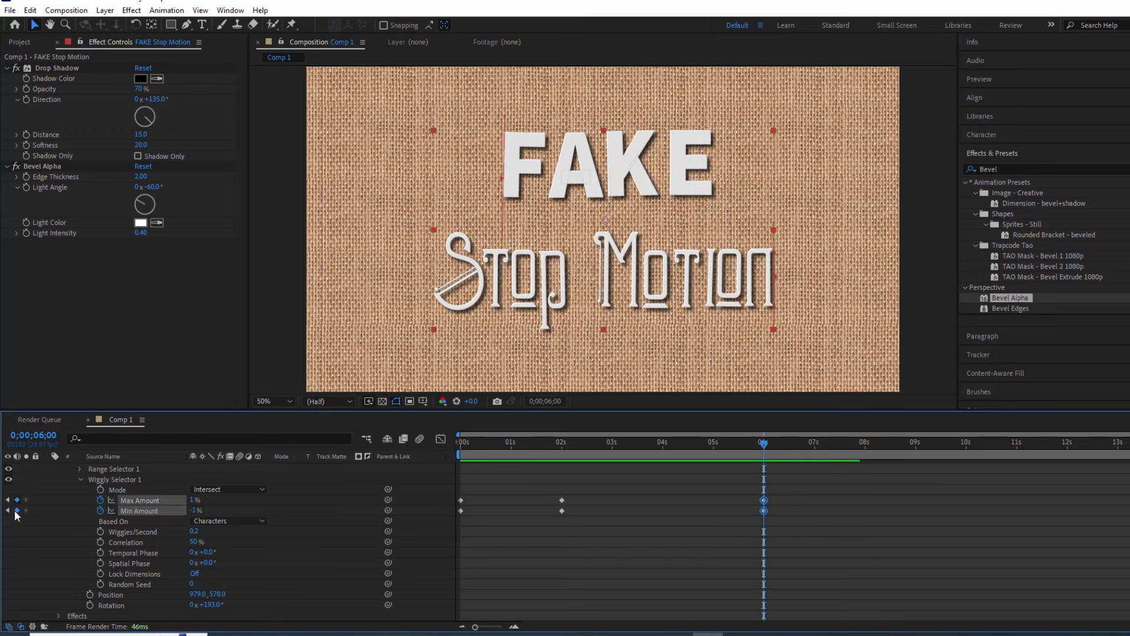
- Keyframe the amounts at 1/-1 at 6 s and back to 100/-100 at 8 s
left_click(865, 442)
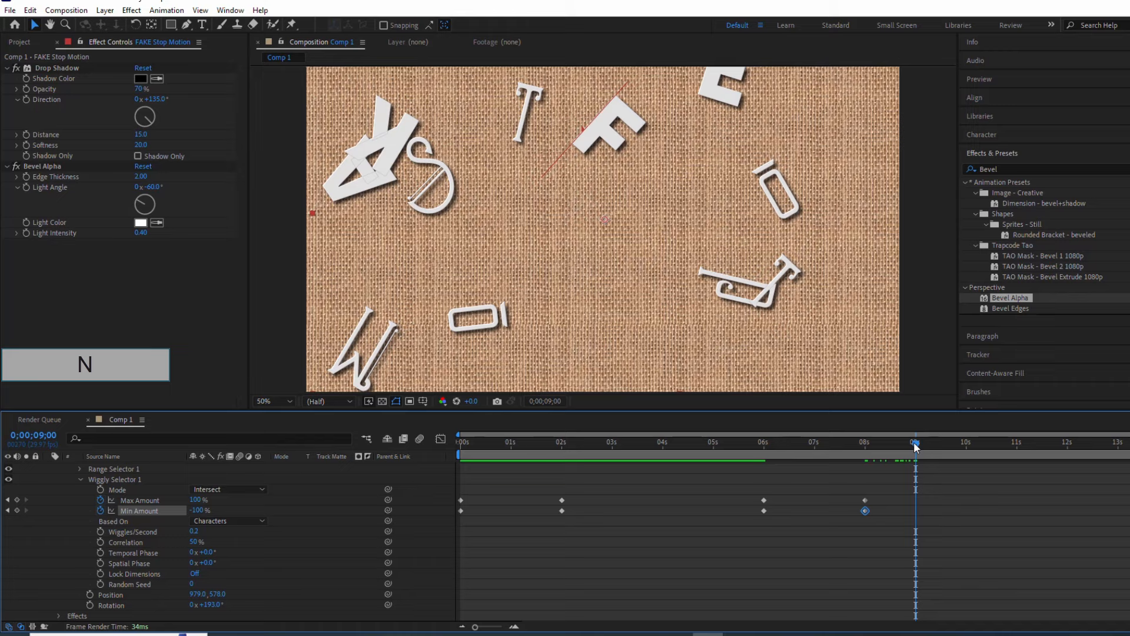
left_click(459, 441)
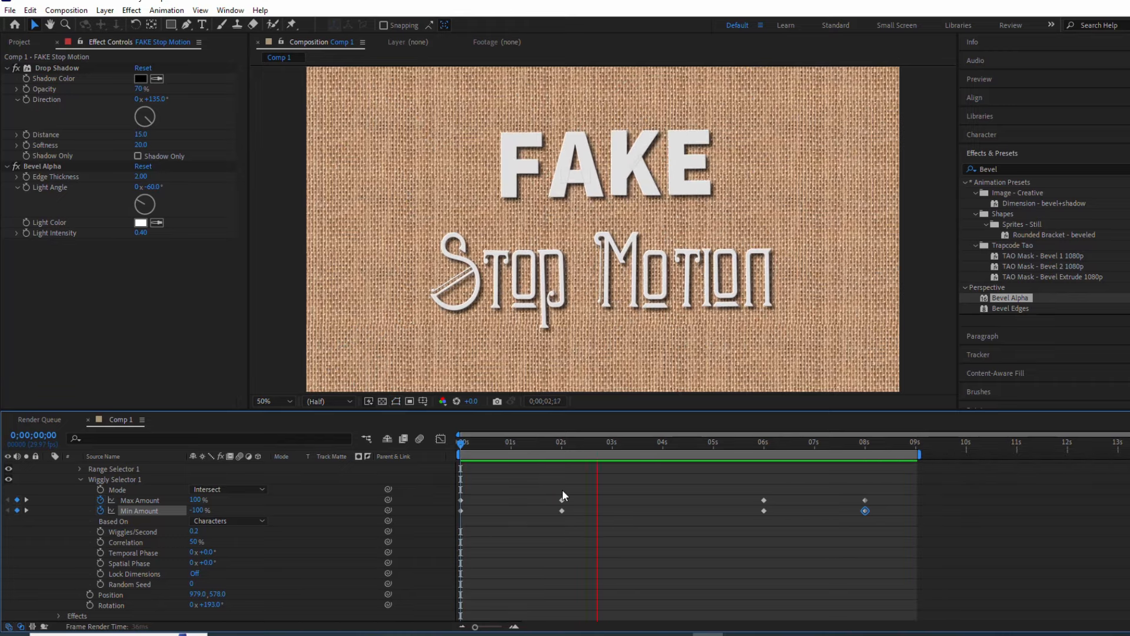
left_click(717, 442)
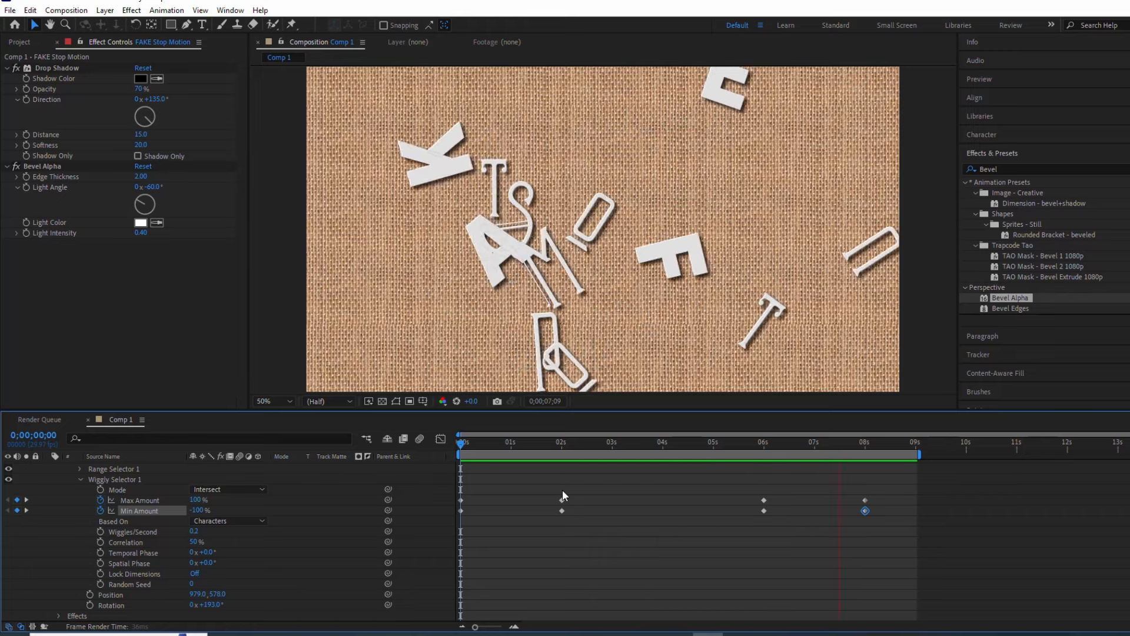
left_click(905, 442)
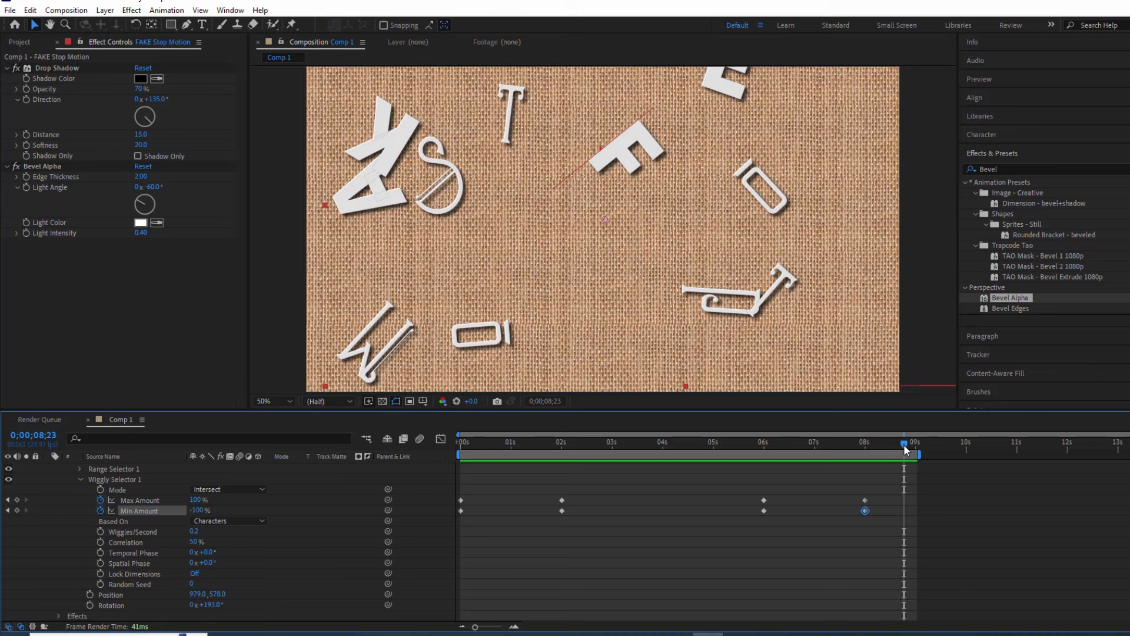
left_click(460, 441)
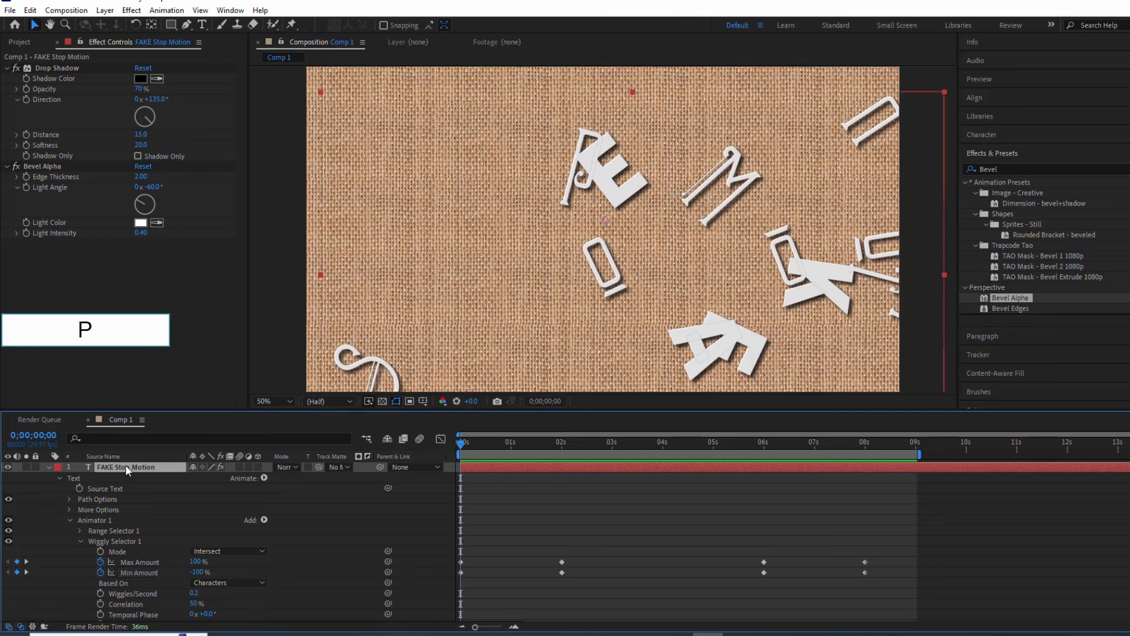
- Keyframe Position at 2069.1,1197.2 at 0 s and -654.9,-422.8 at 8 s, then preview
key("shift+u")
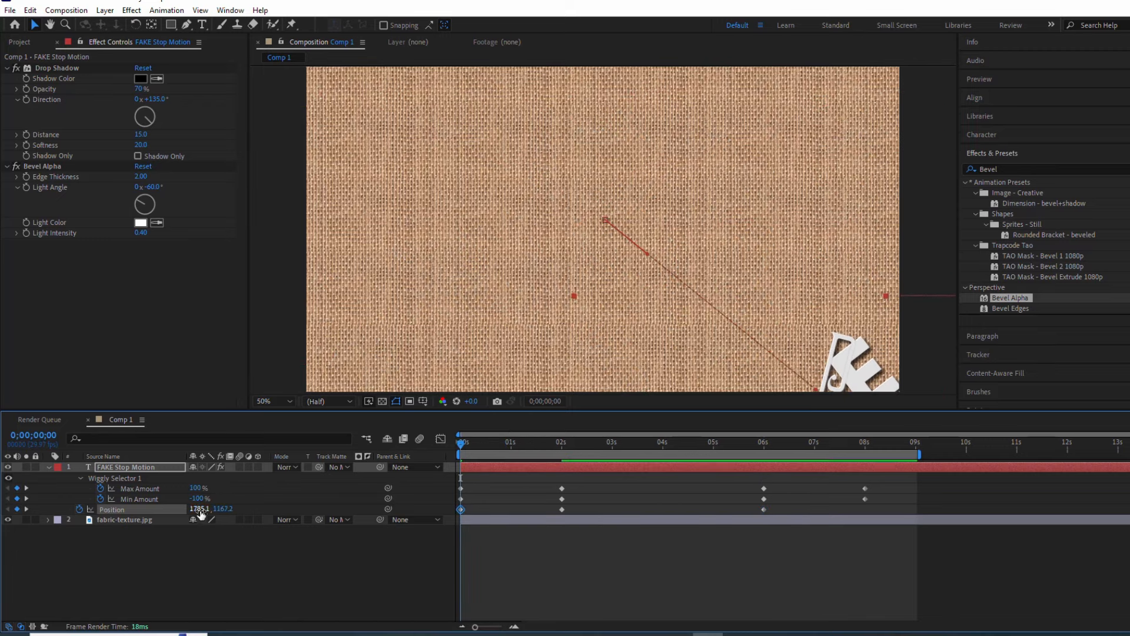
key("space")
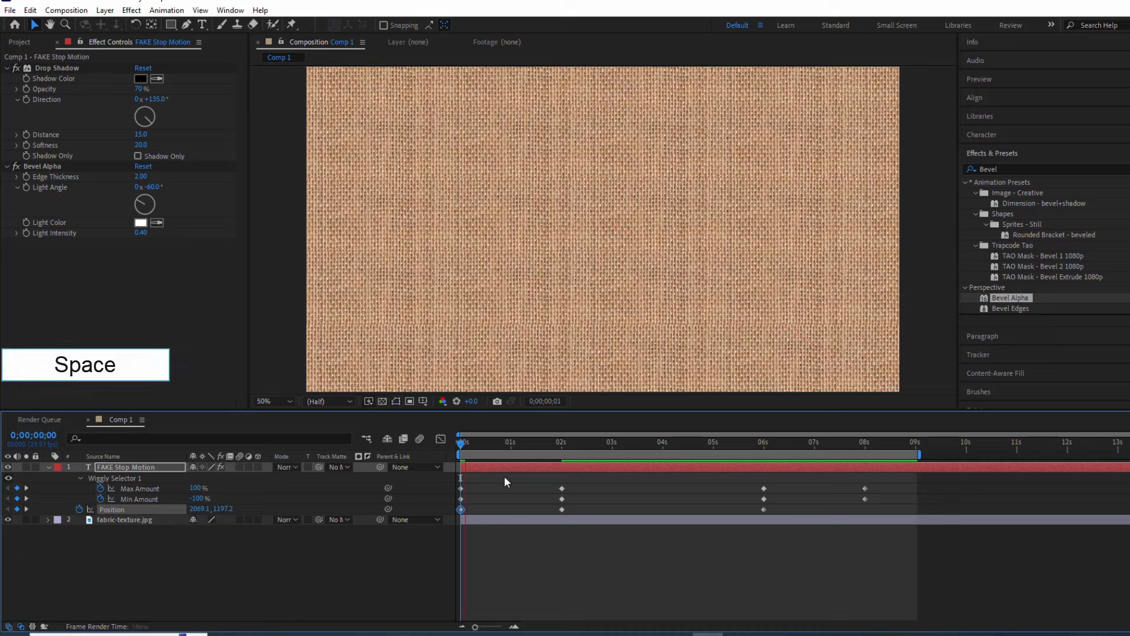
key("space")
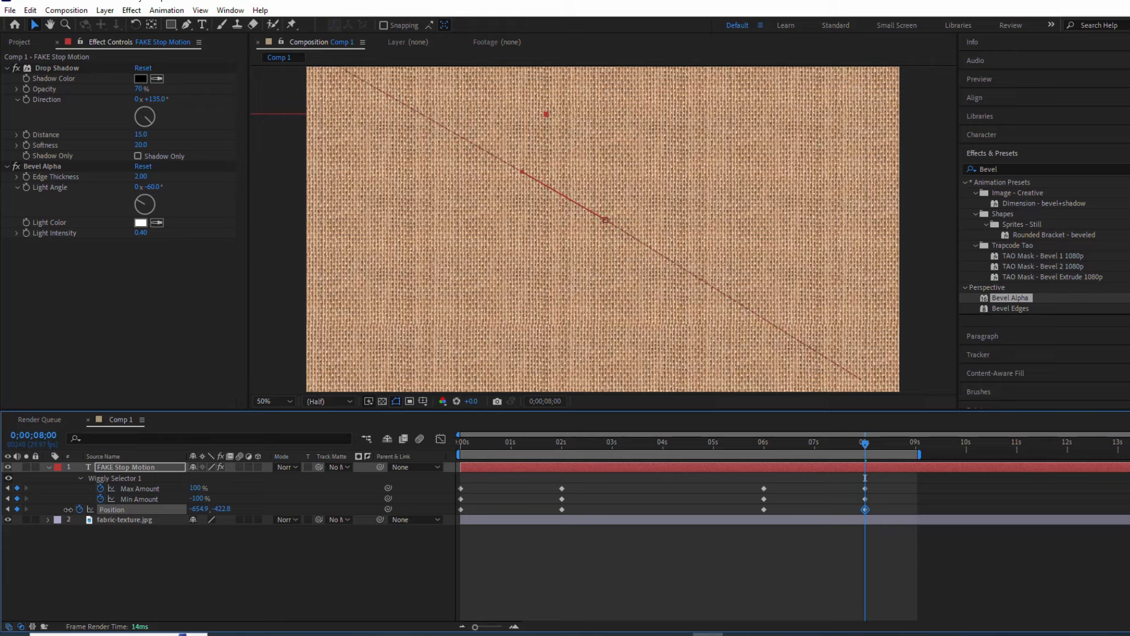
key("space")
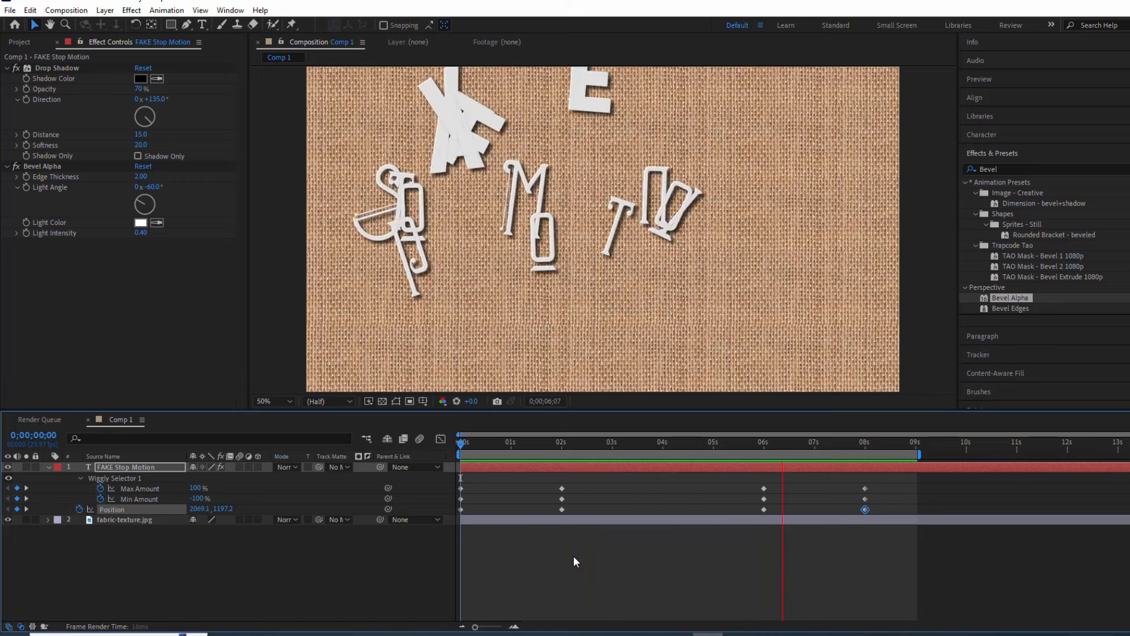
left_click(892, 441)
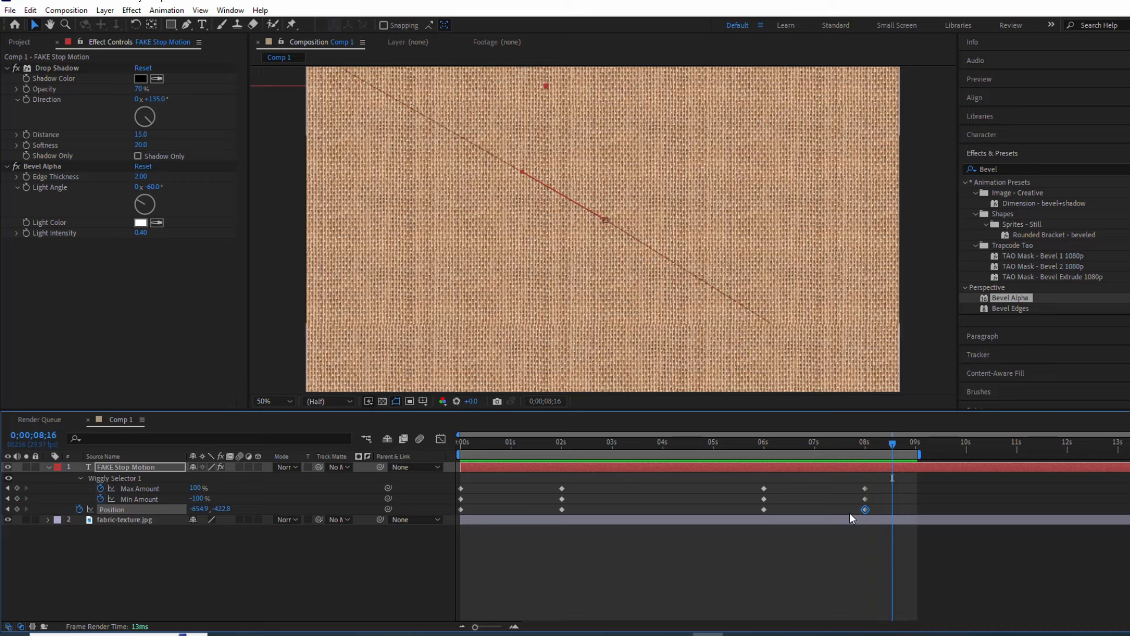
left_click(676, 442)
type("Time")
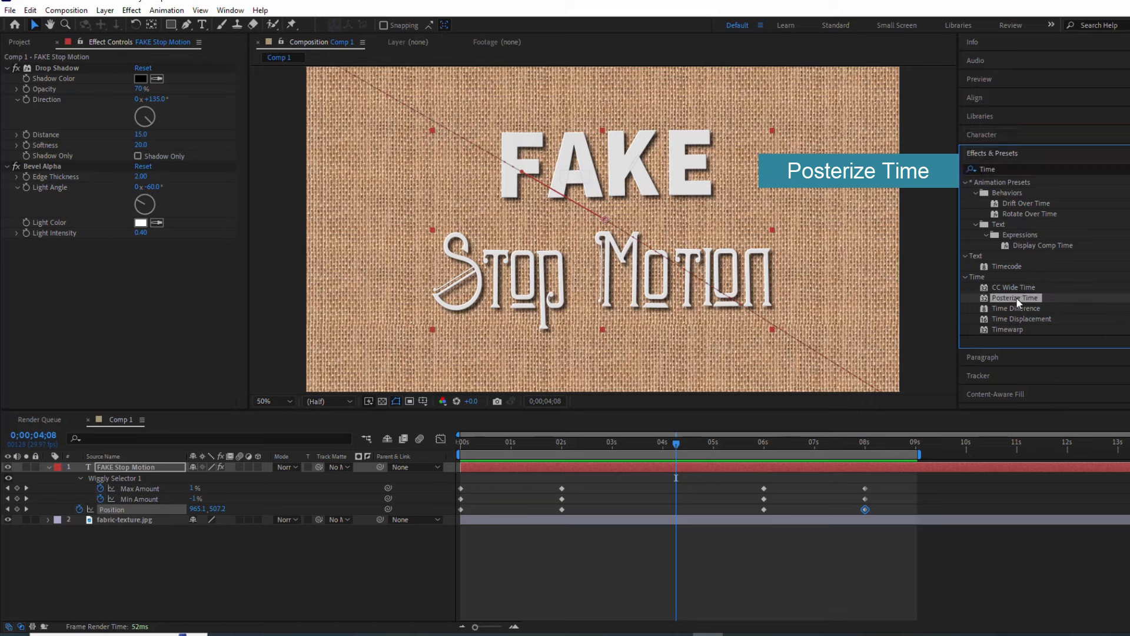
- Apply Posterize Time to the title layer with Frame Rate 7 and preview
double_click(1017, 297)
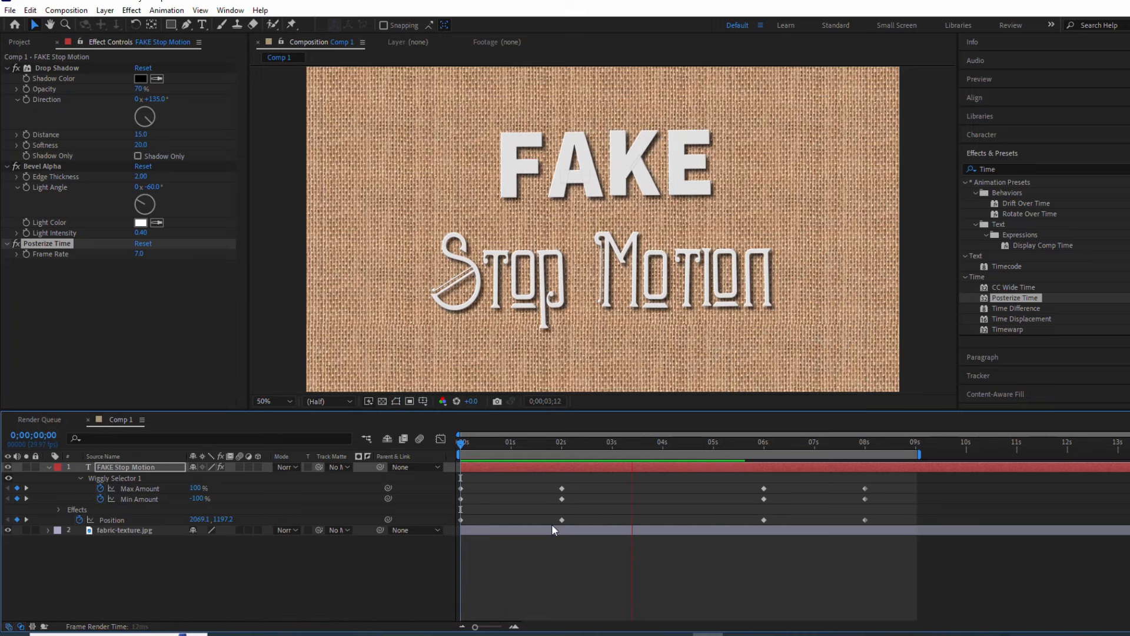
left_click(755, 441)
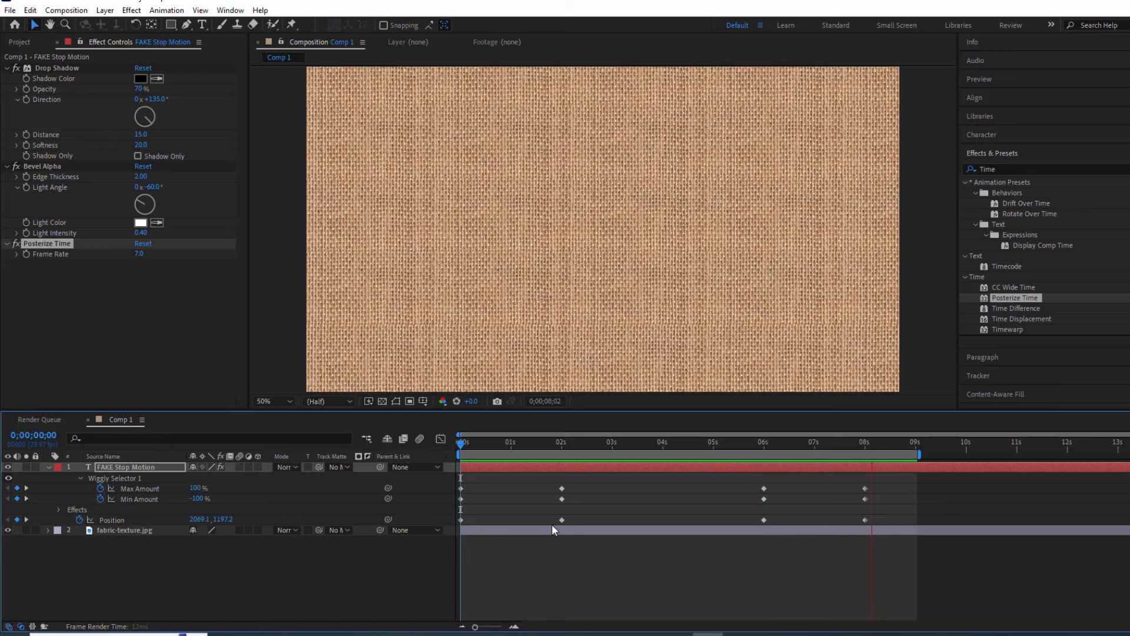
left_click(640, 442)
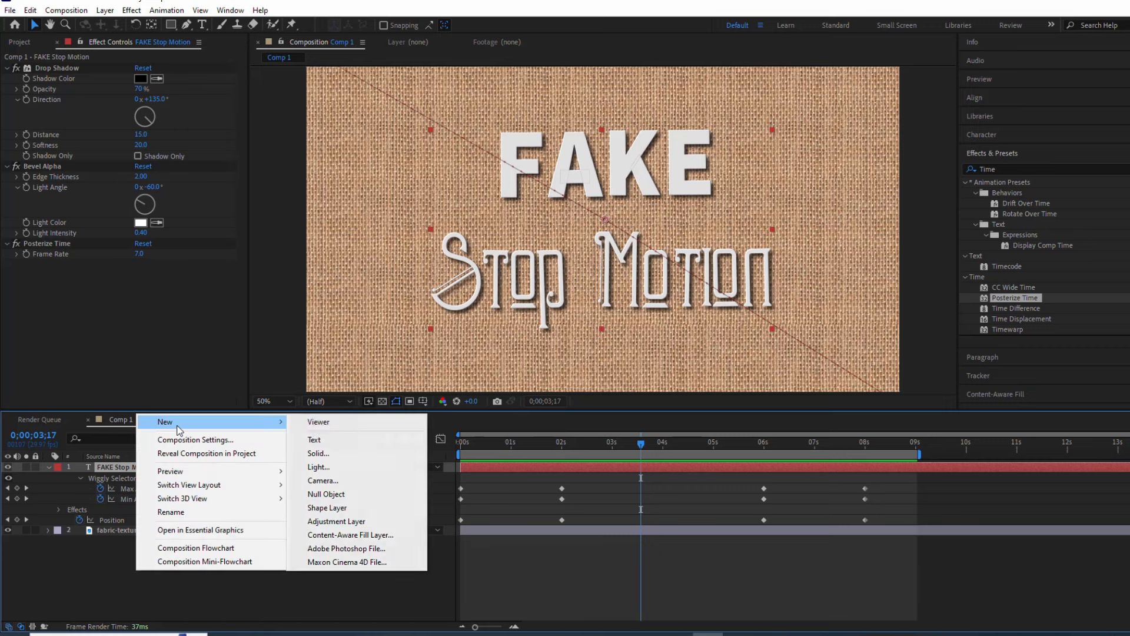
mouse_move(335, 521)
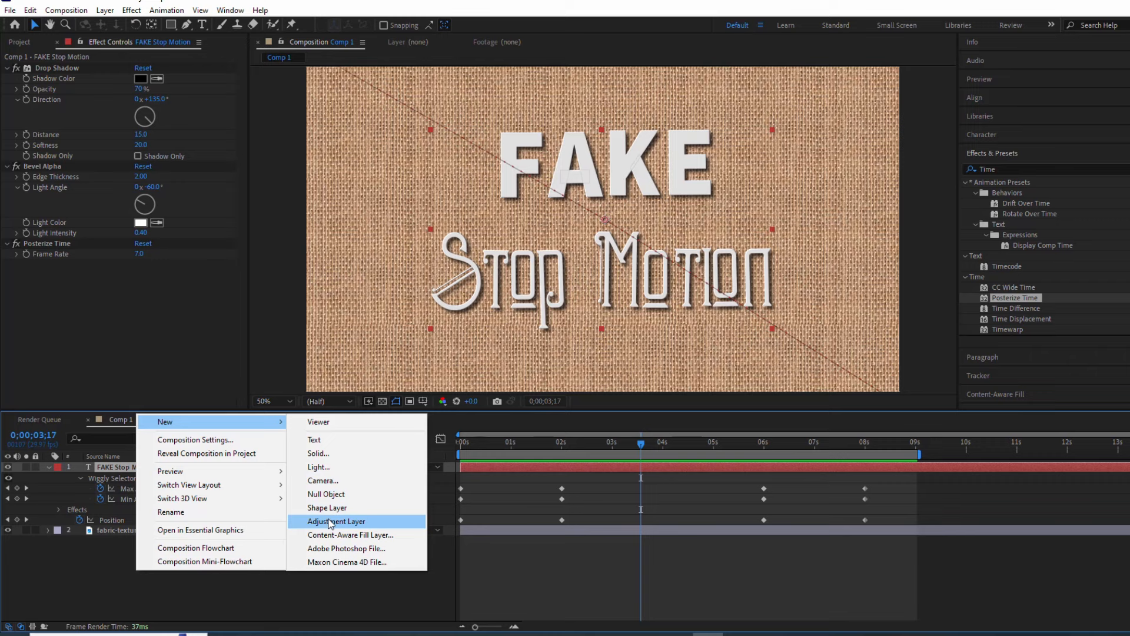
- Add Adjustment Layer 1, then cut Posterize Time from the title and paste it onto that layer
left_click(337, 521)
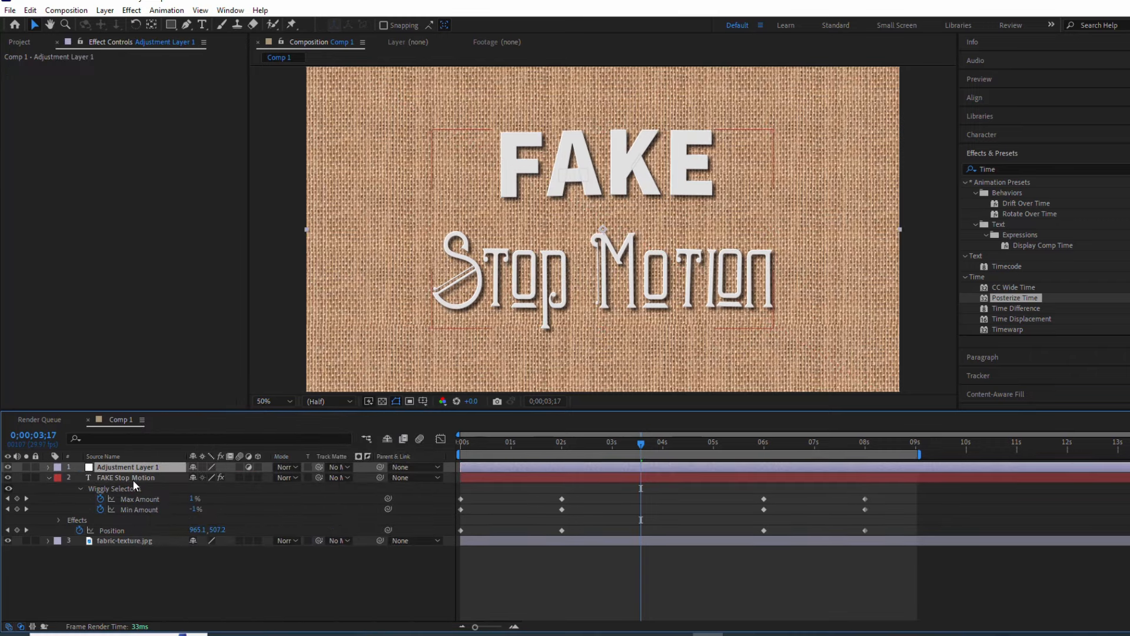
left_click(125, 477)
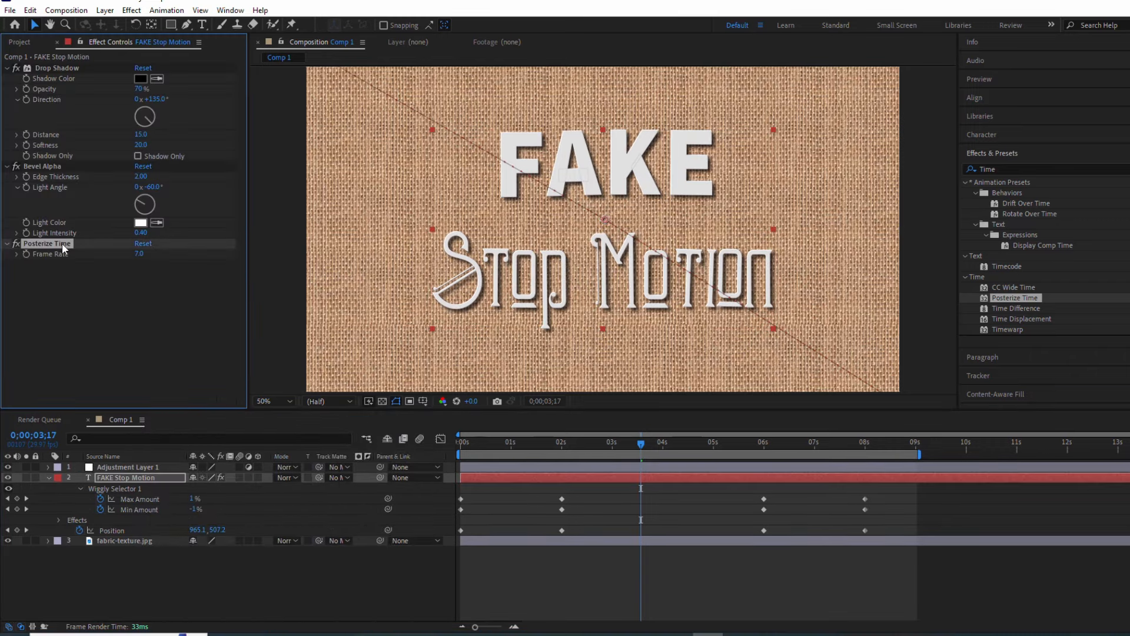
left_click(30, 9)
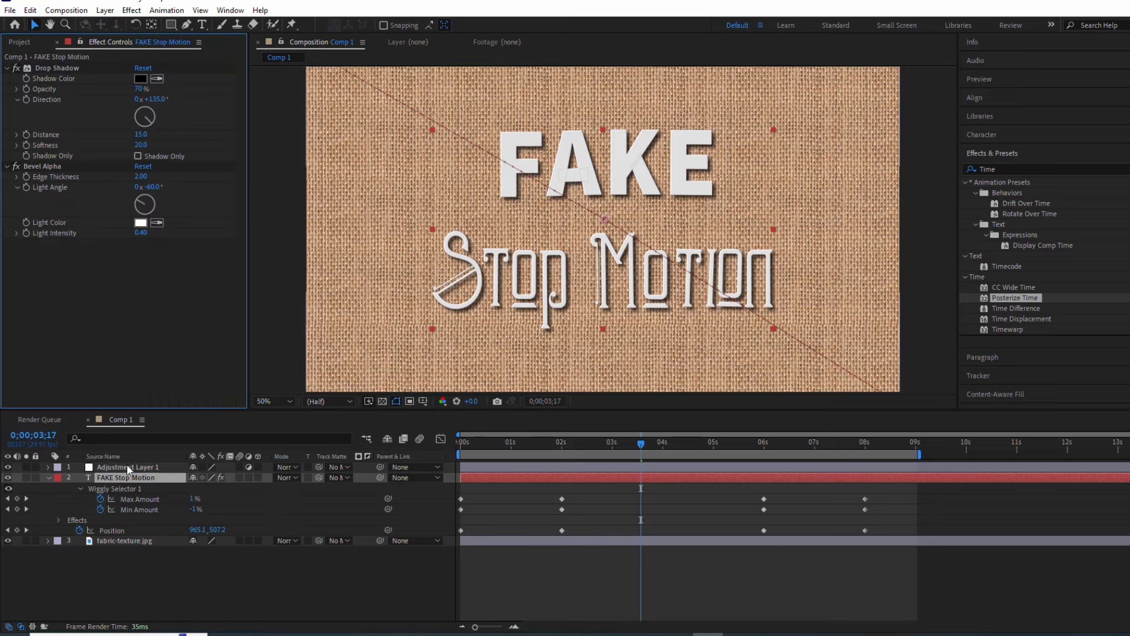
left_click(29, 10)
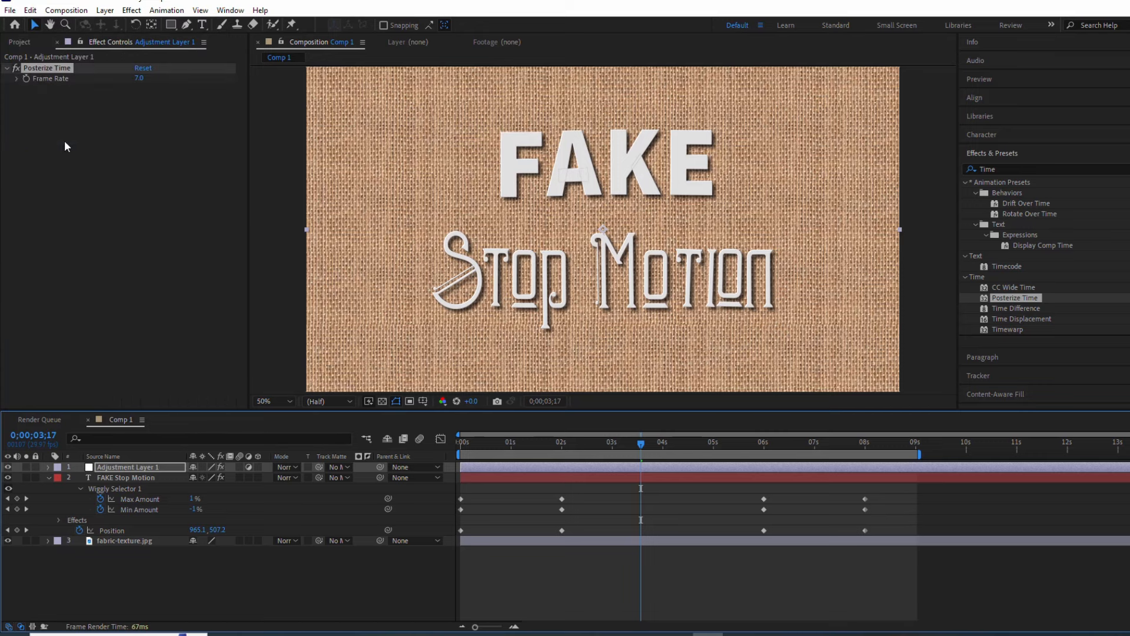
mouse_move(151, 568)
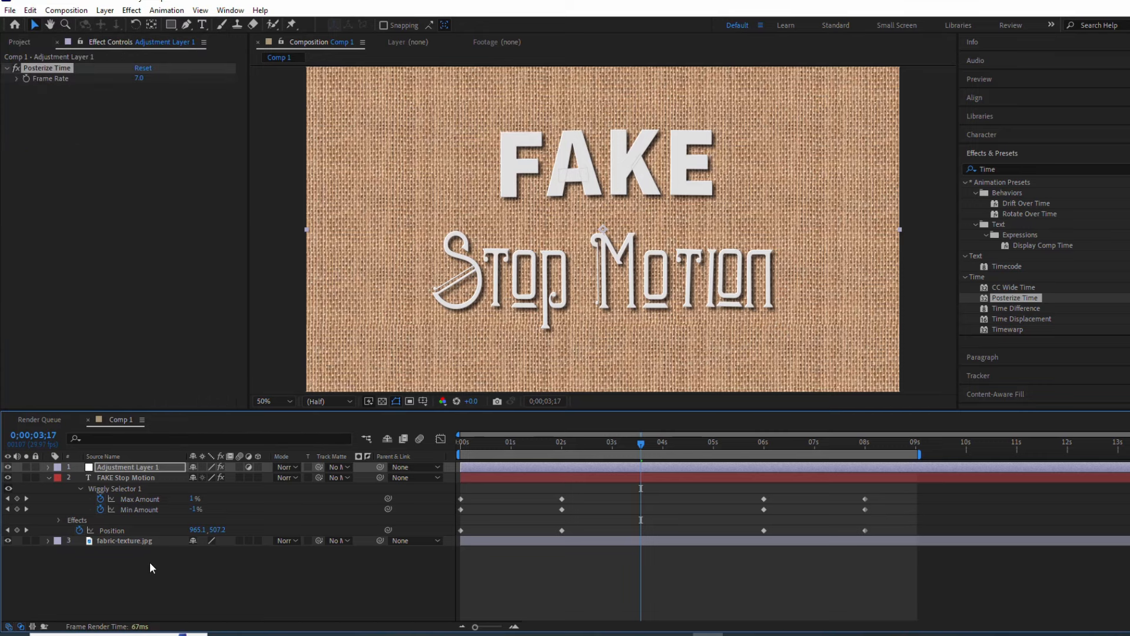
left_click(257, 477)
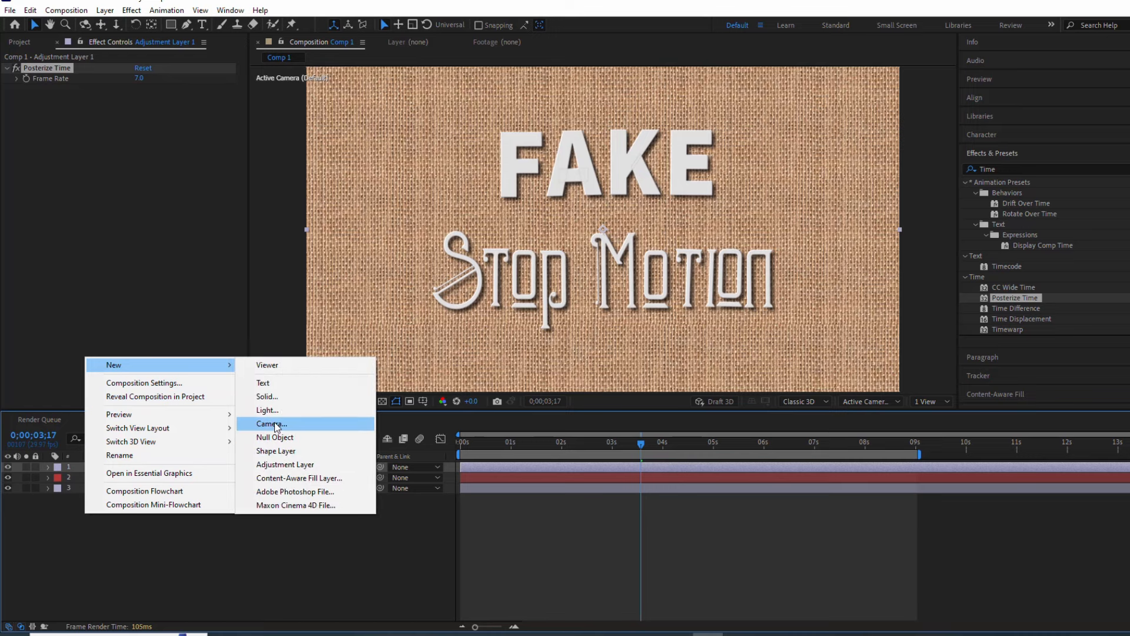
- Add Camera 1 as a Two-Node Camera with default settings
left_click(270, 423)
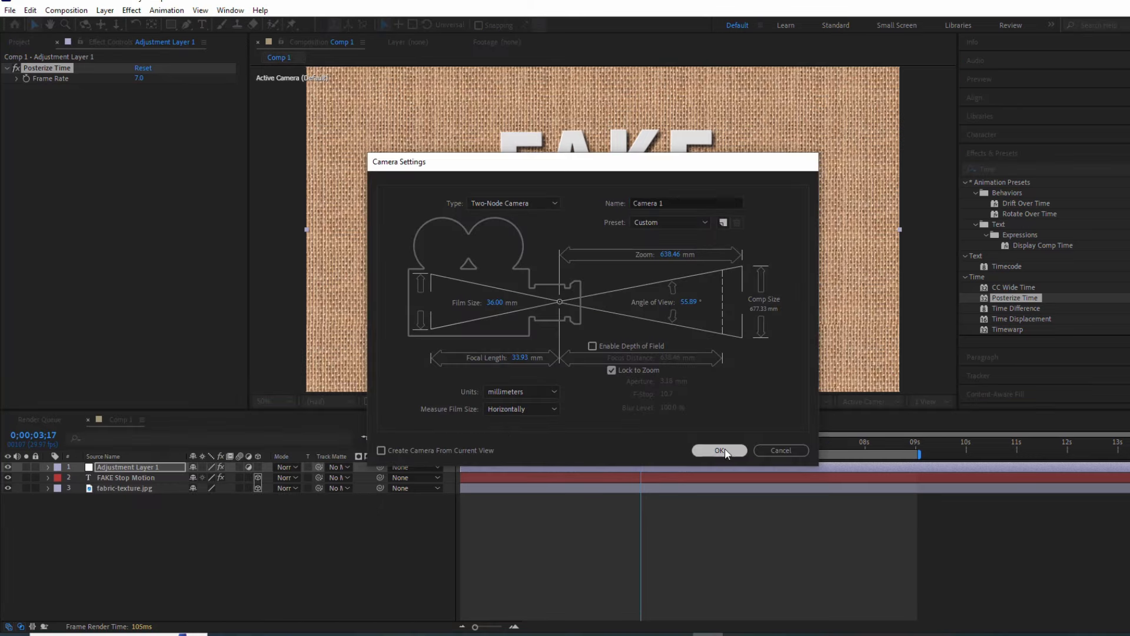
left_click(719, 450)
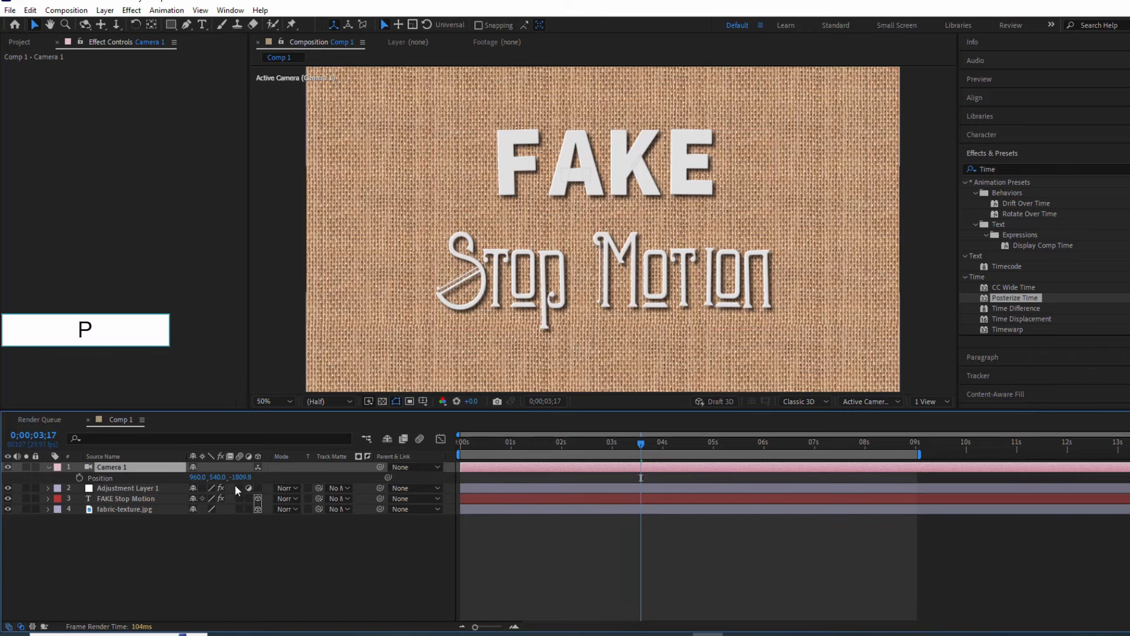
left_click(80, 478)
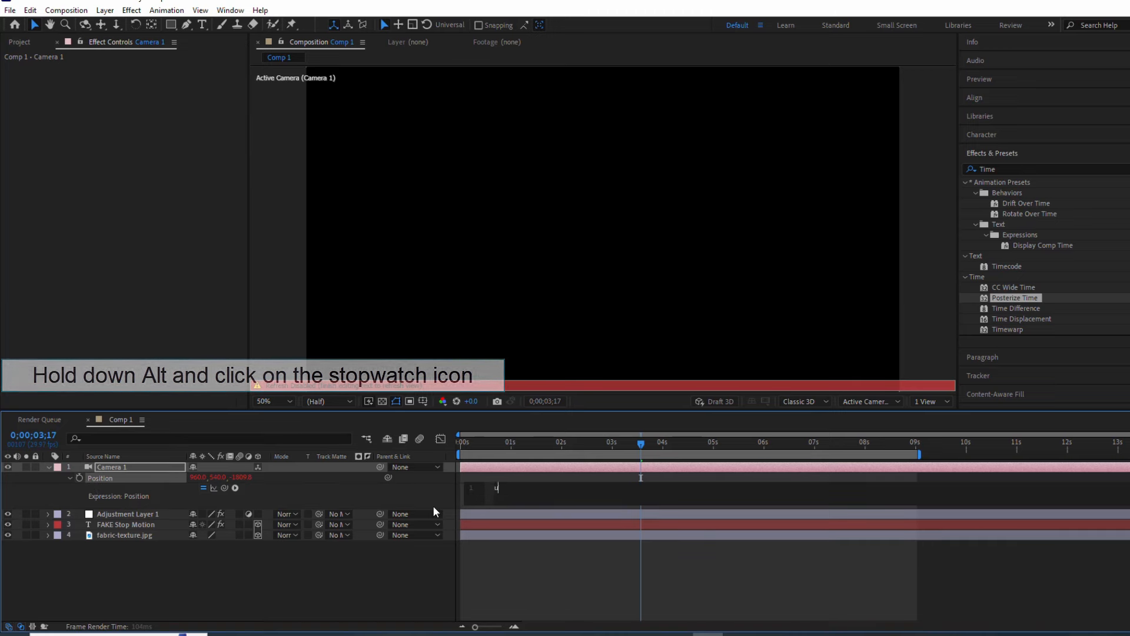
- Give Camera 1's position a wiggle(10,4) expression and preview the shaking camera
type("wiggle()")
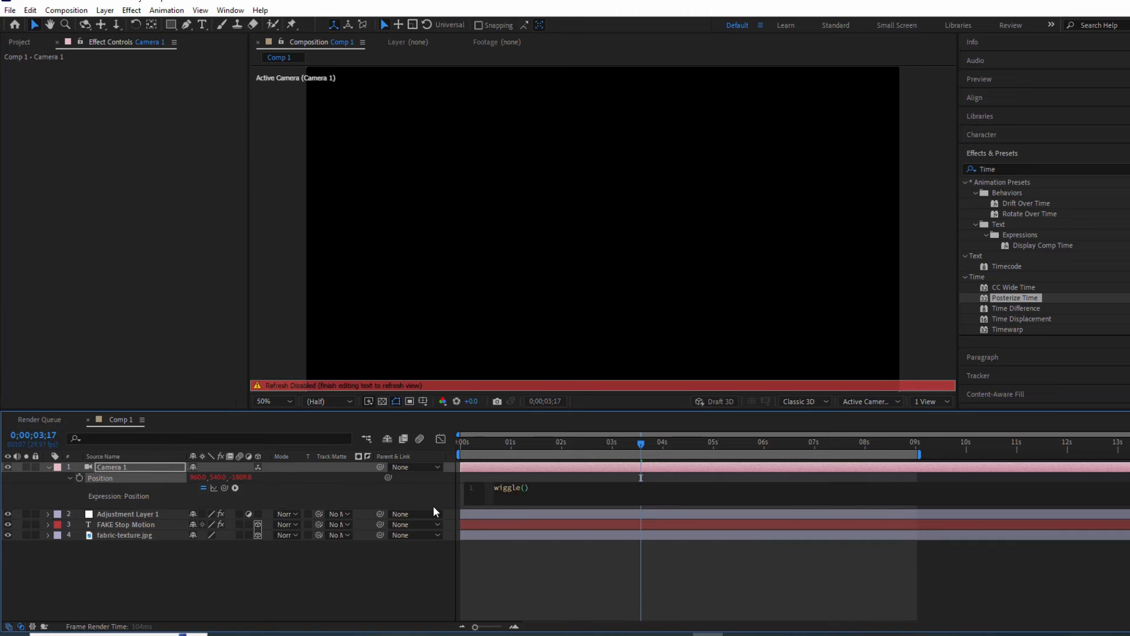
type("10,4")
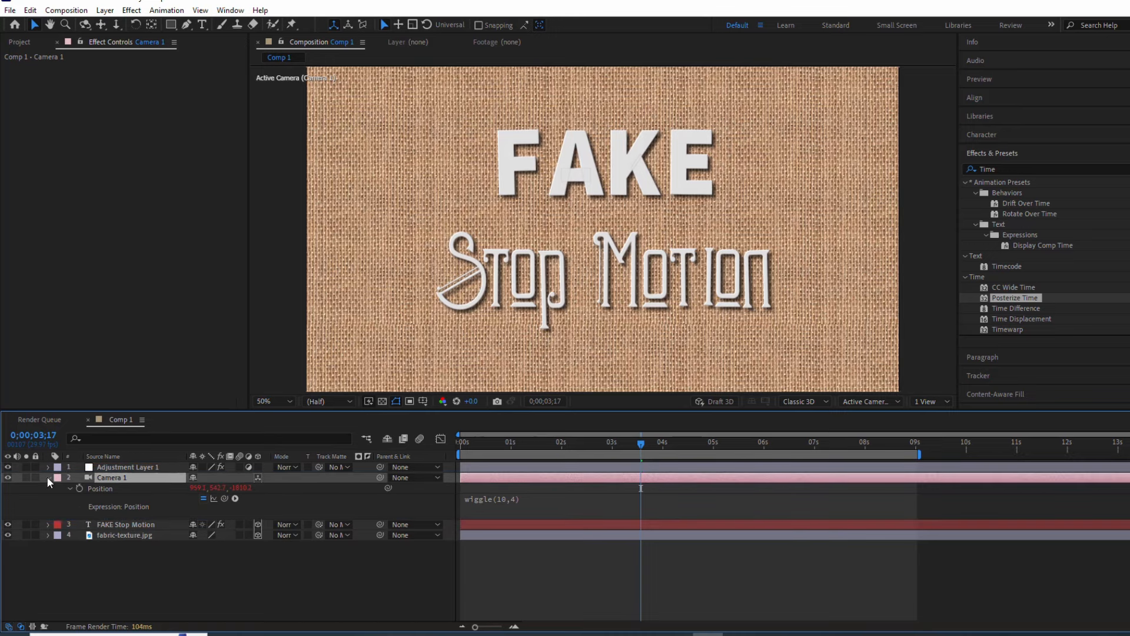
key("space")
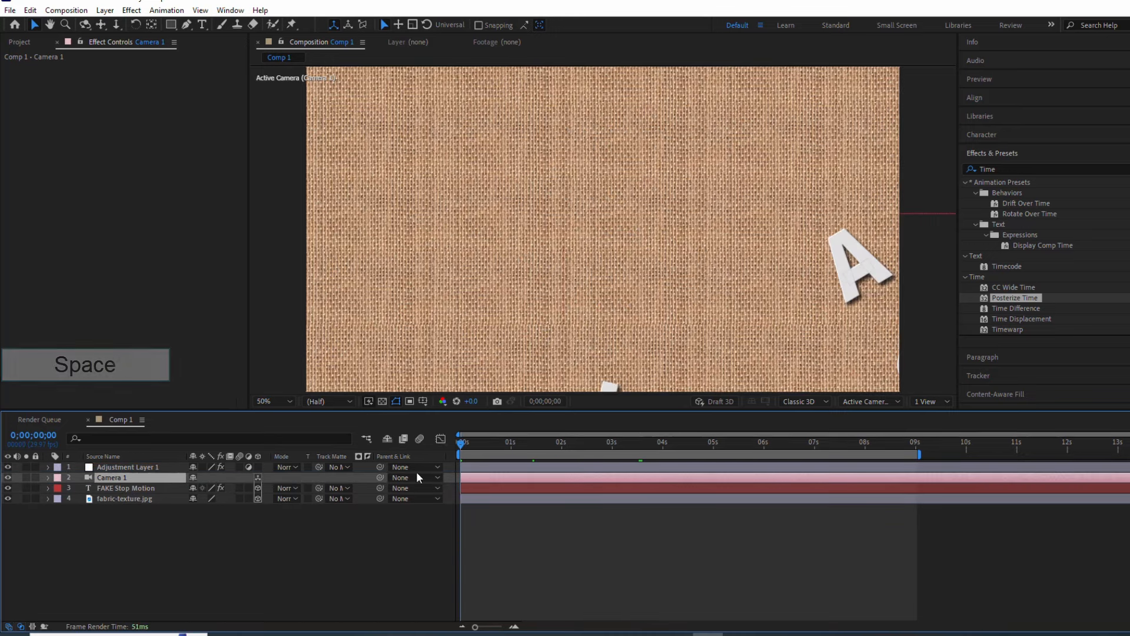
key("space")
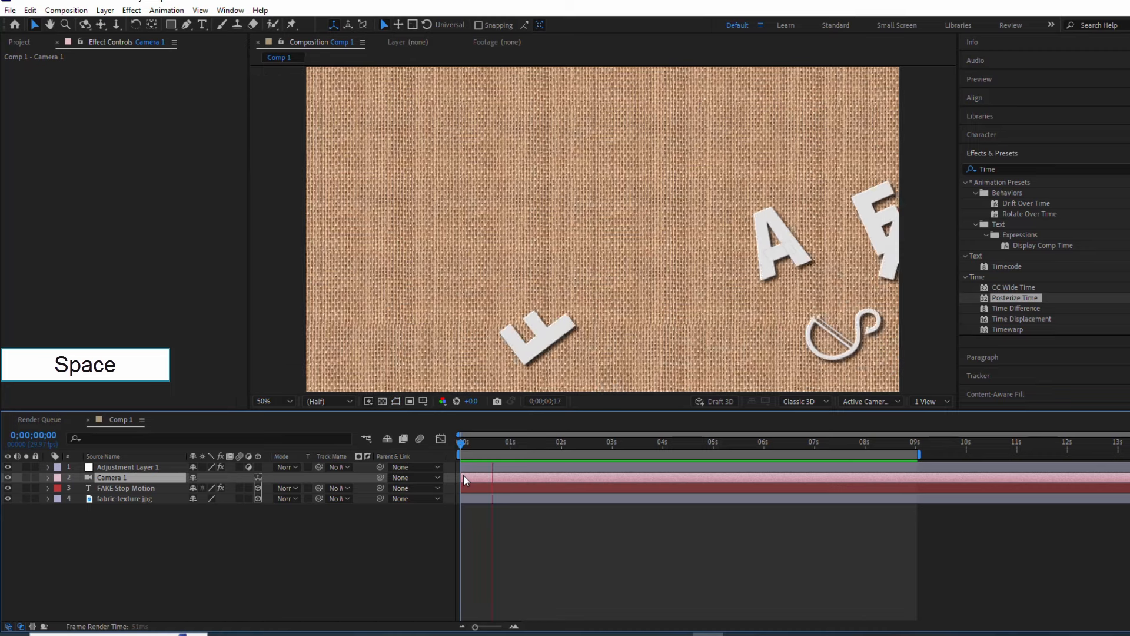
key("space")
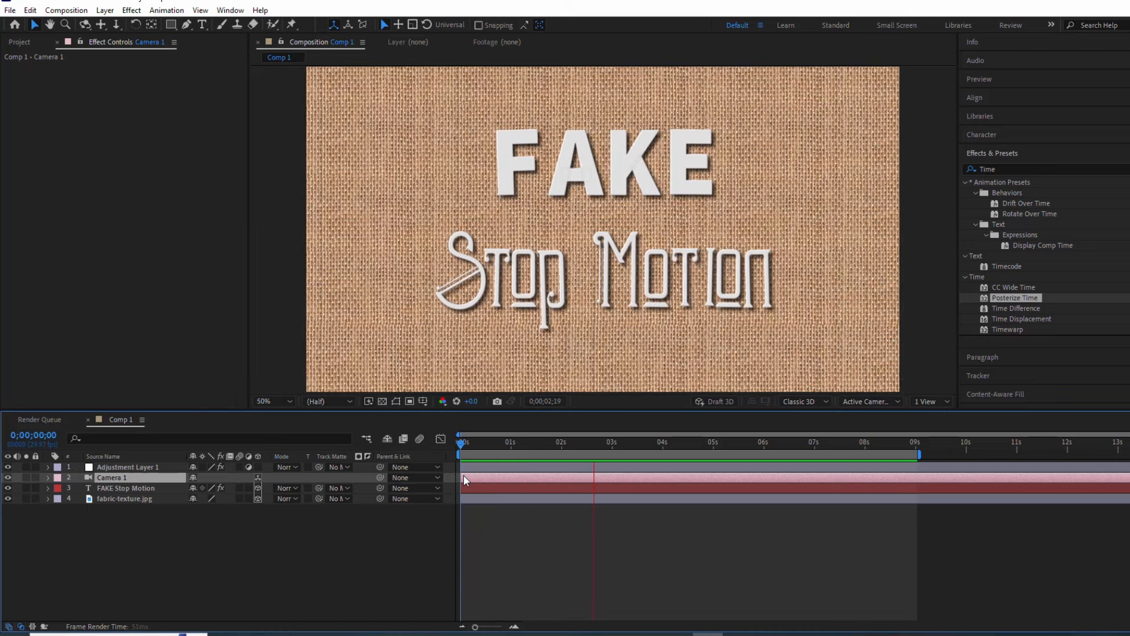
left_click(693, 441)
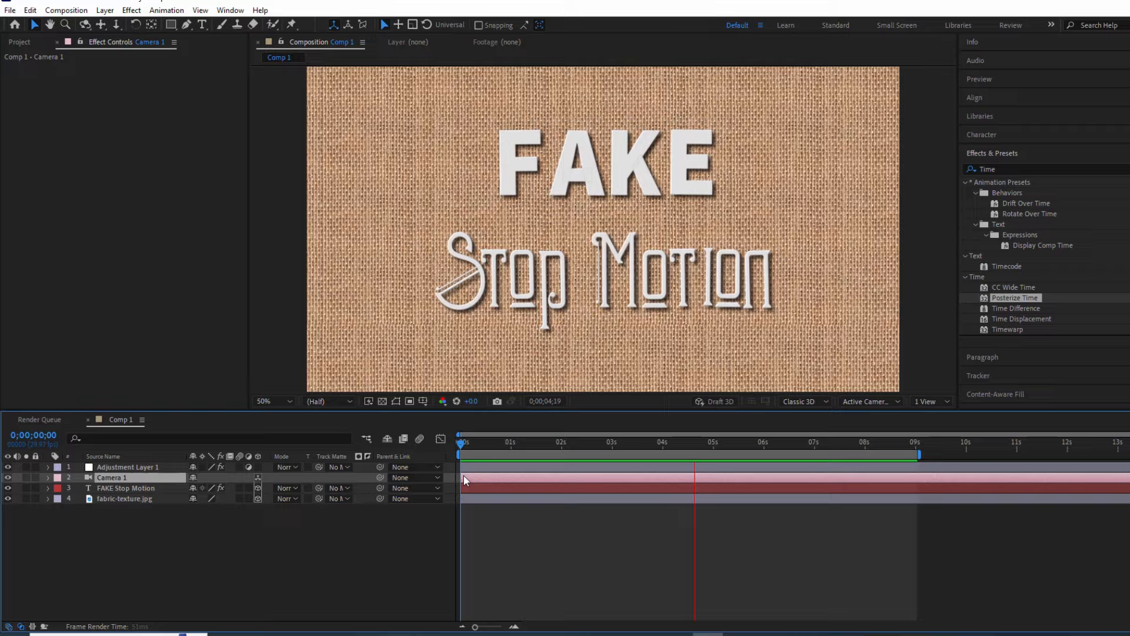